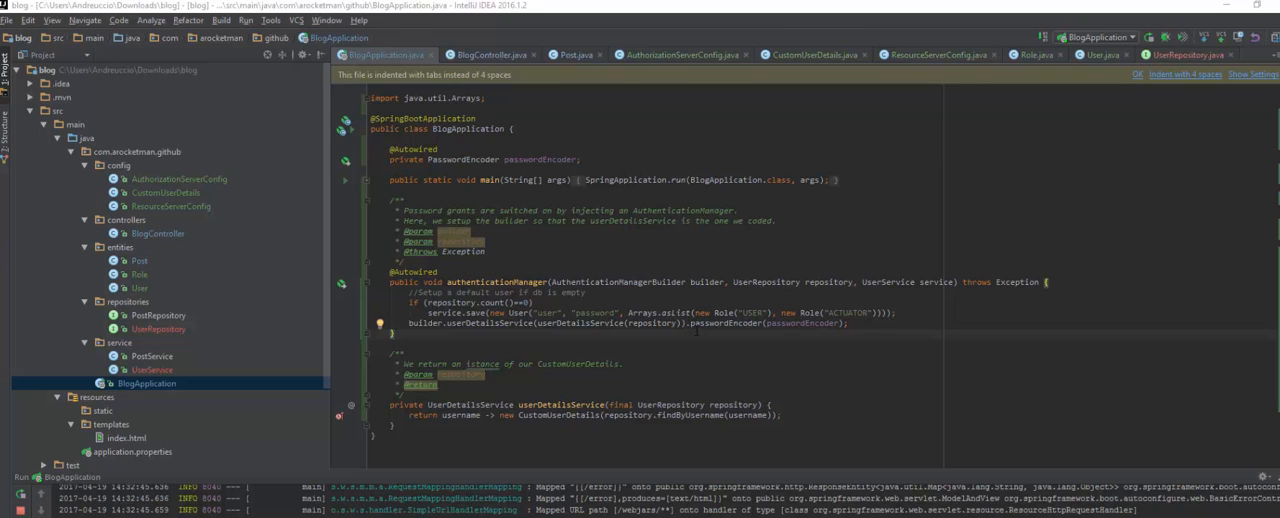
{"action": "mouse_move", "coordinate": [697, 323]}
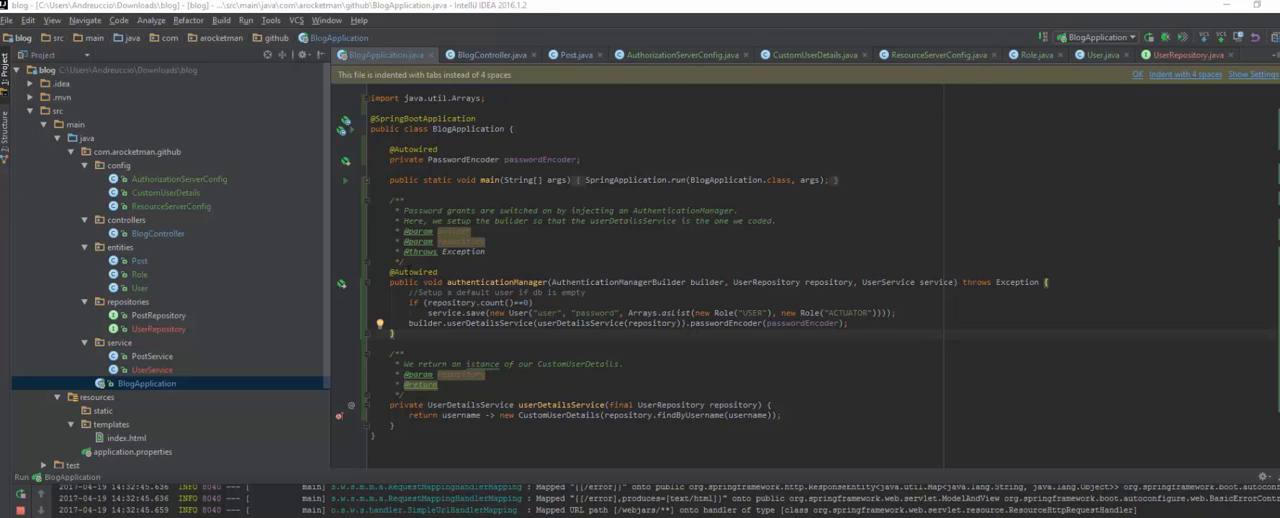
{"action": "mouse_move", "coordinate": [232, 265]}
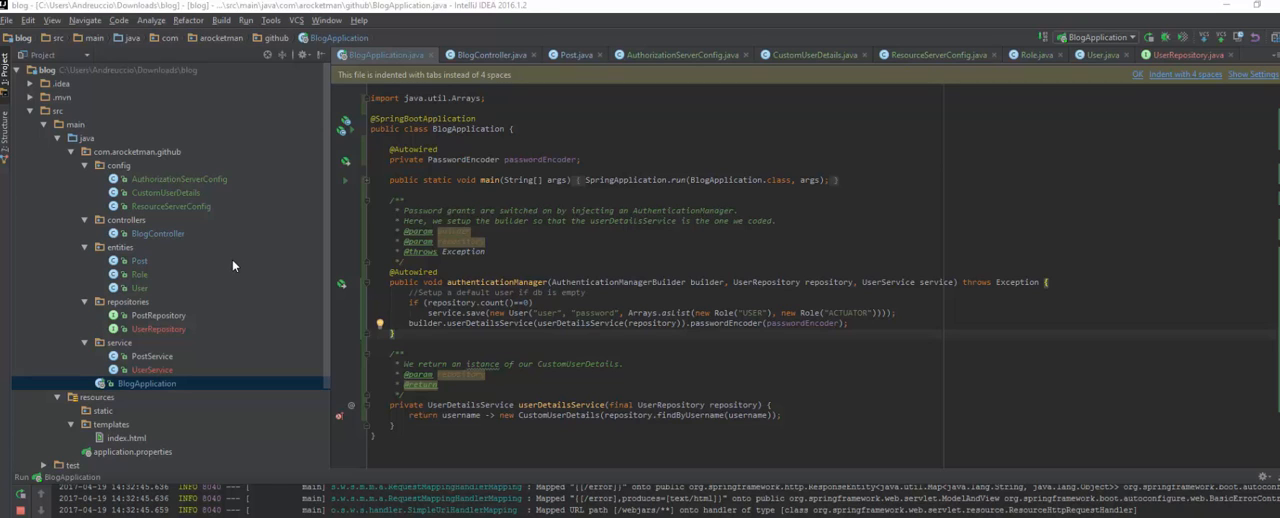
{"action": "mouse_move", "coordinate": [237, 265]}
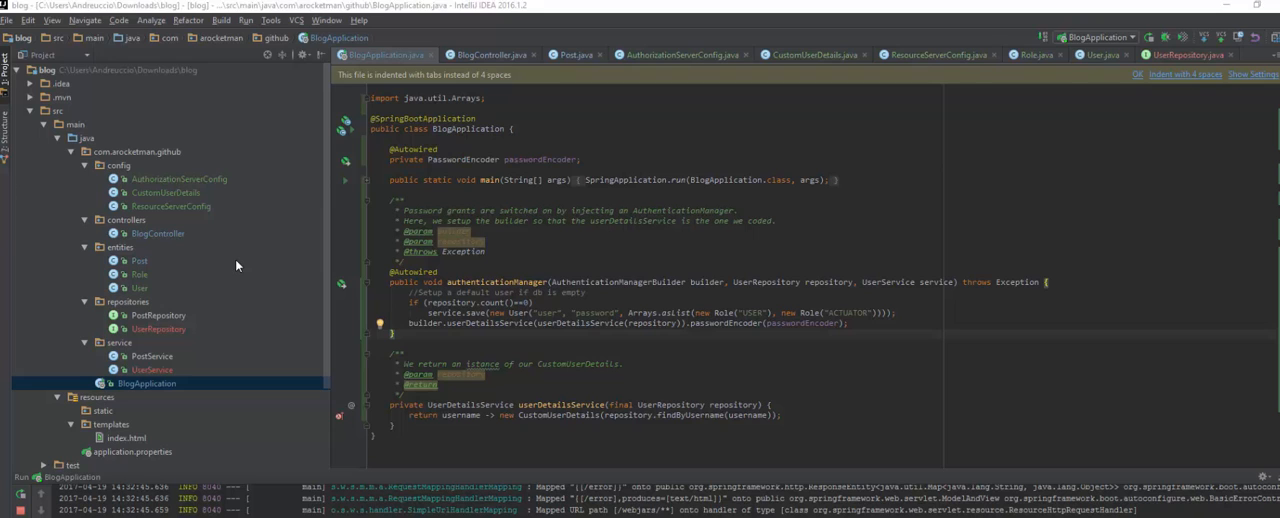
{"action": "mouse_move", "coordinate": [205, 283]}
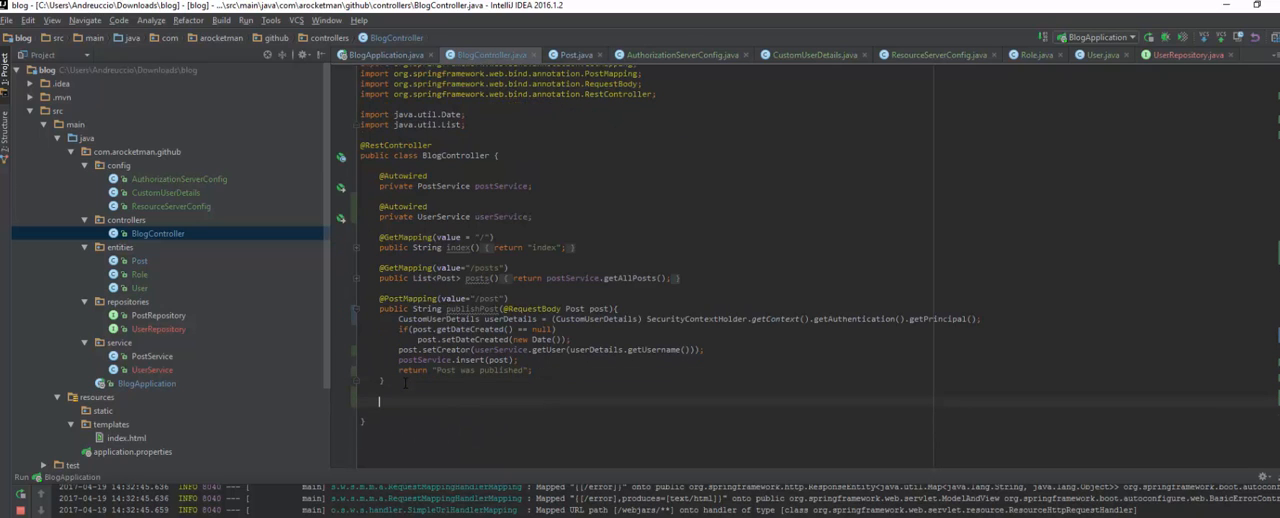
{"action": "type", "text": "@GetMapping(value = \"/posts"}
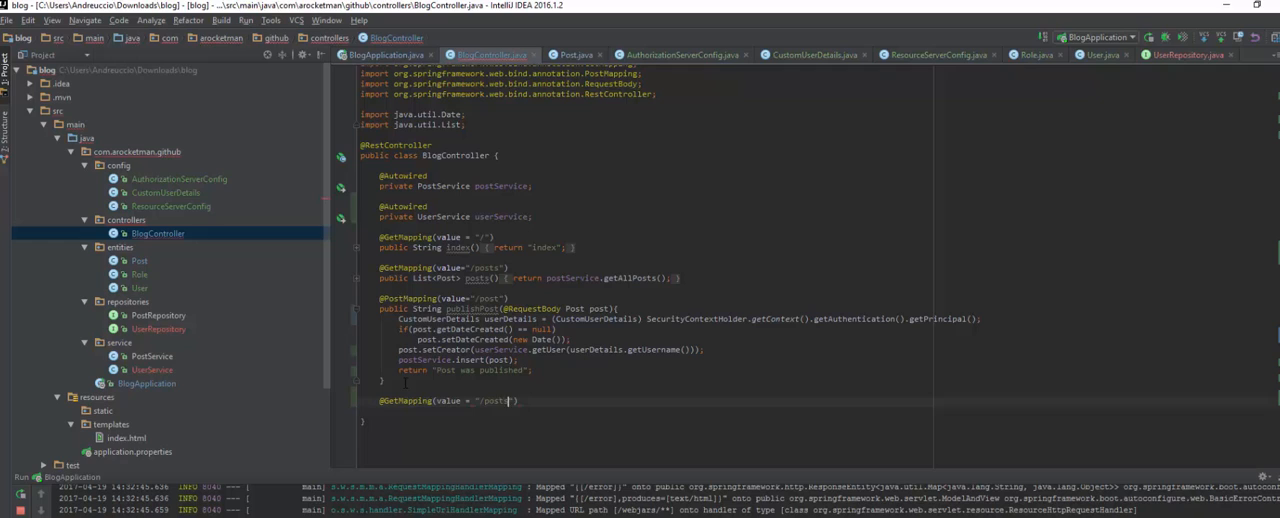
{"action": "type", "text": "{username}"}
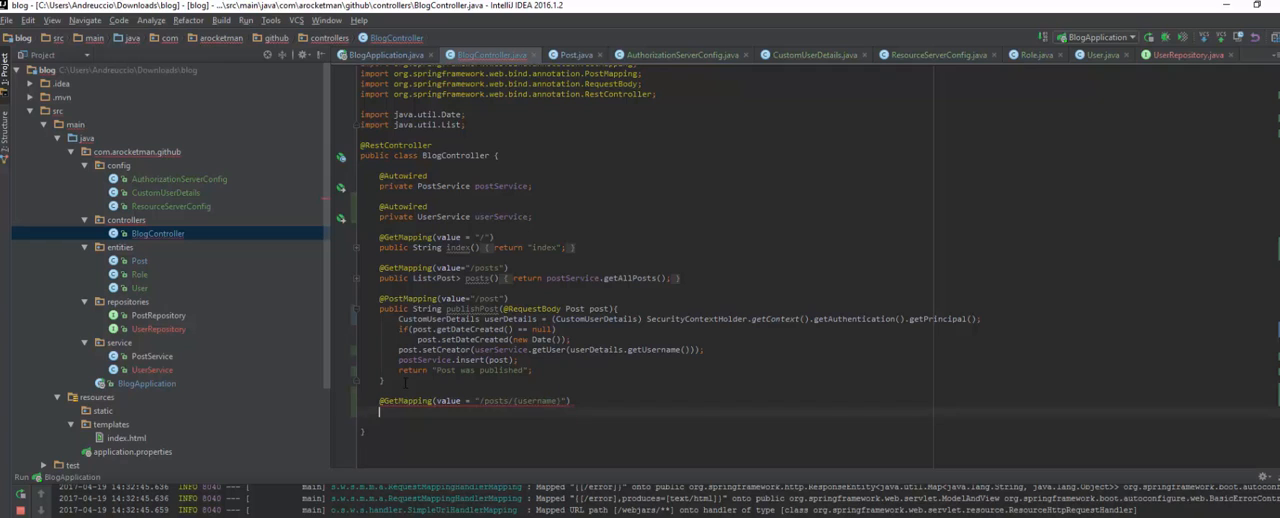
{"action": "type", "text": "public List<>"}
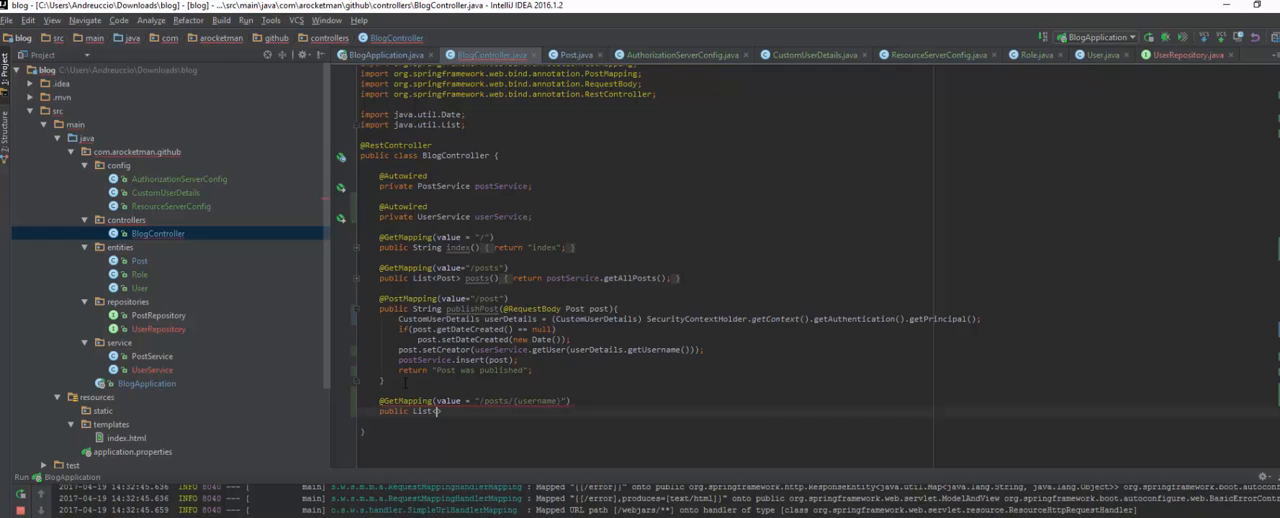
{"action": "type", "text": "<Post>"}
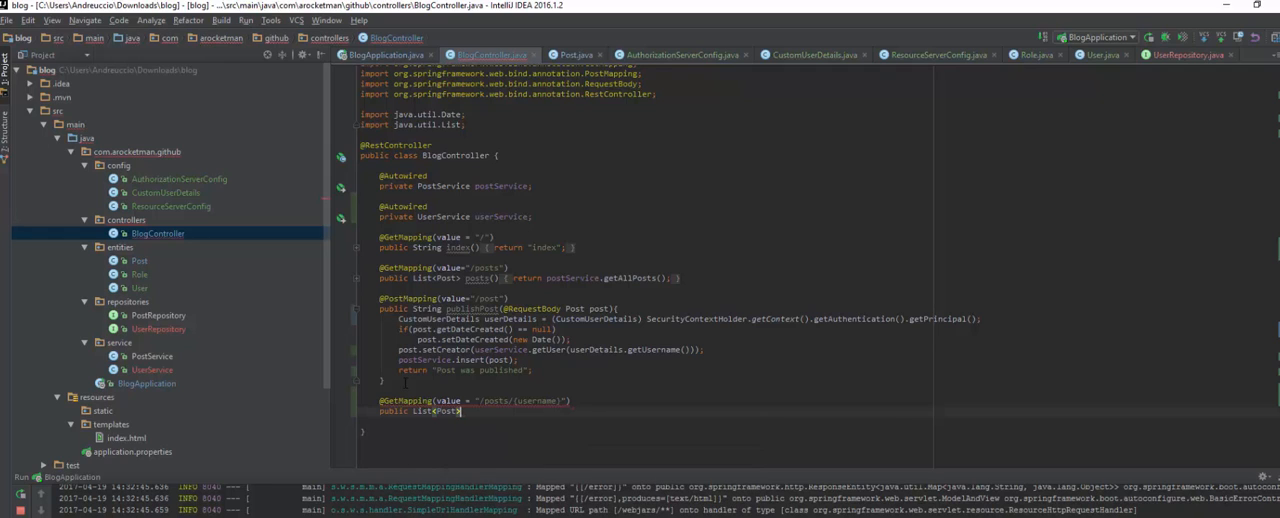
{"action": "type", "text": "posts"}
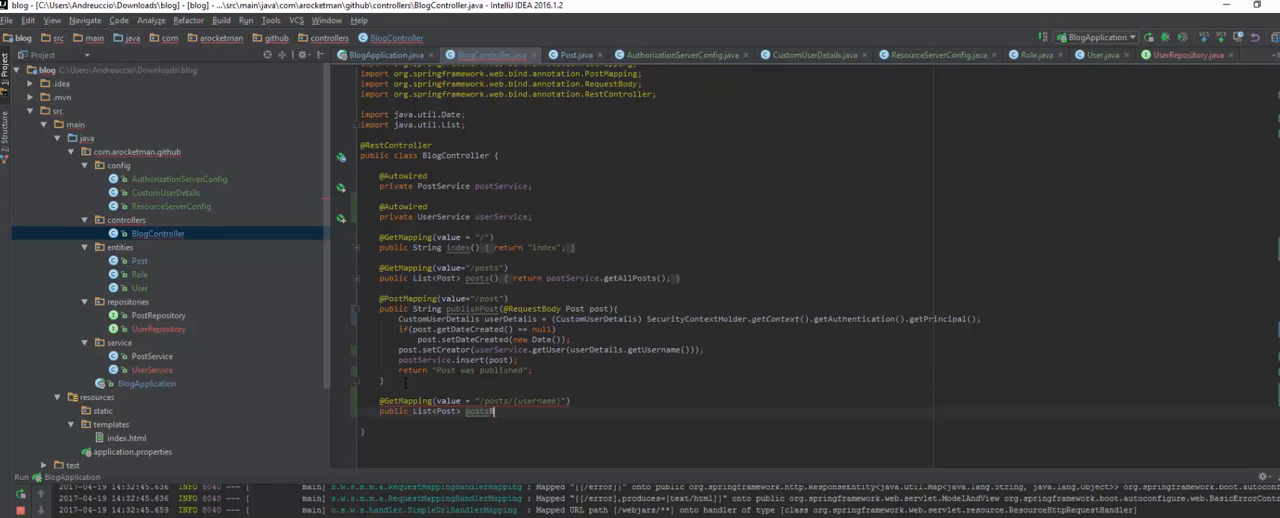
{"action": "type", "text": "ByUsername()"}
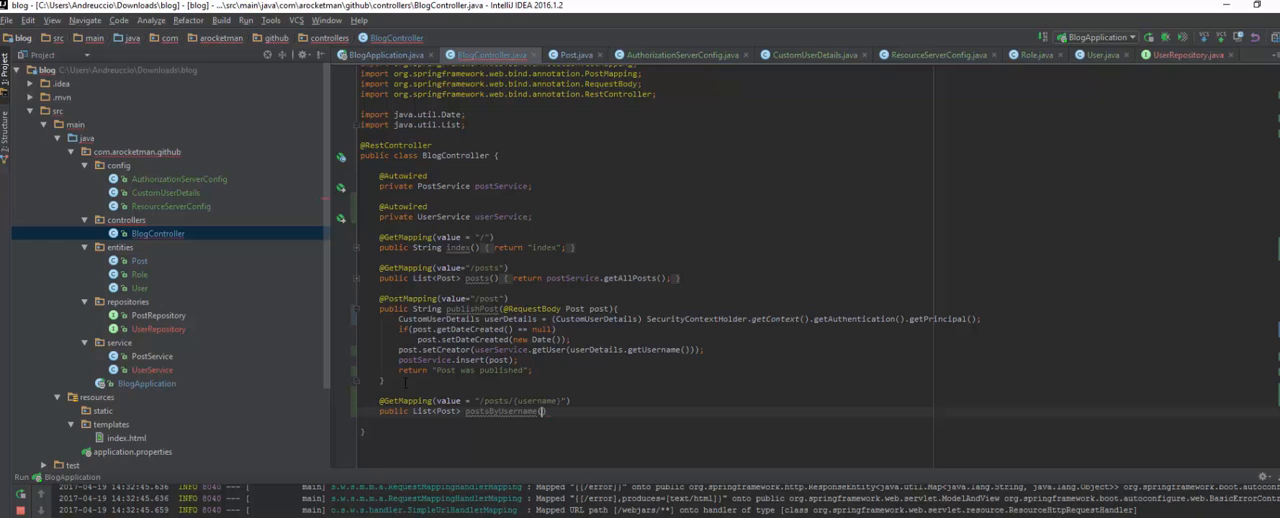
{"action": "type", "text": "@PathV"}
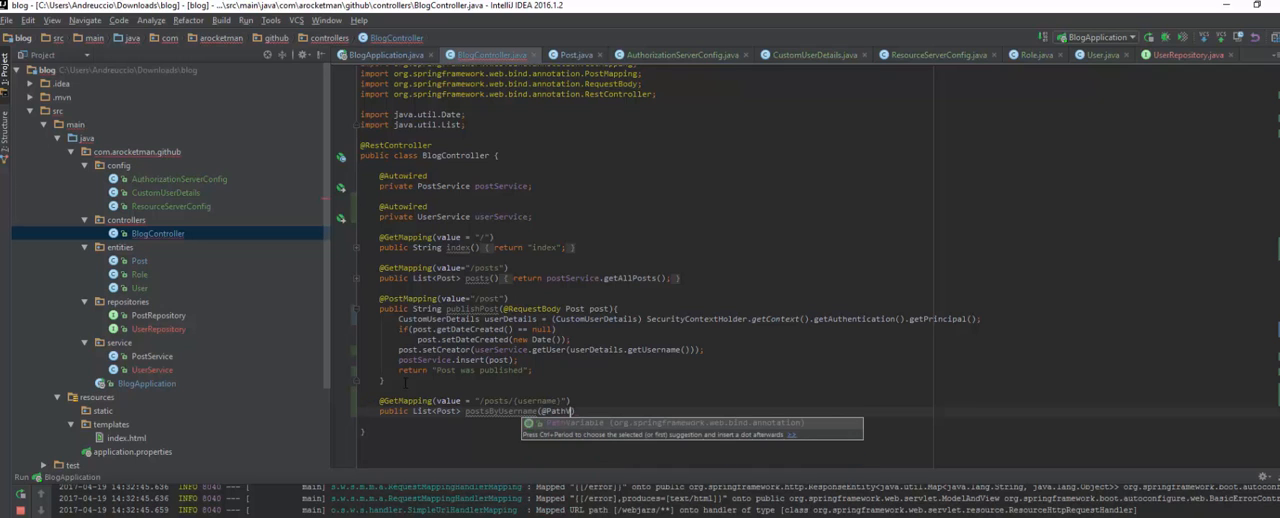
{"action": "type", "text": "String"}
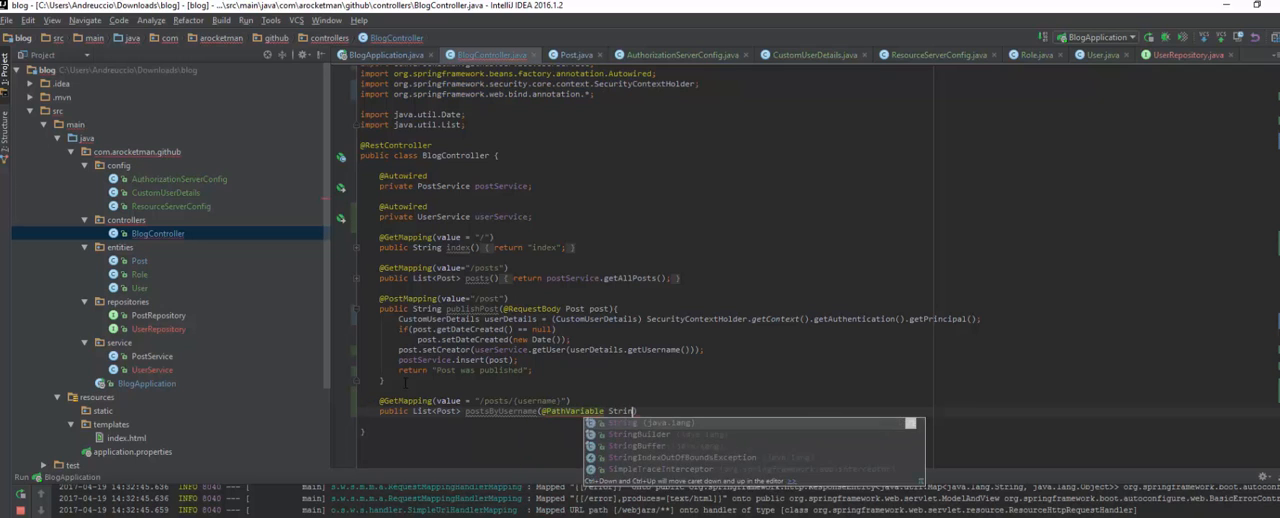
{"action": "type", "text": "username){"}
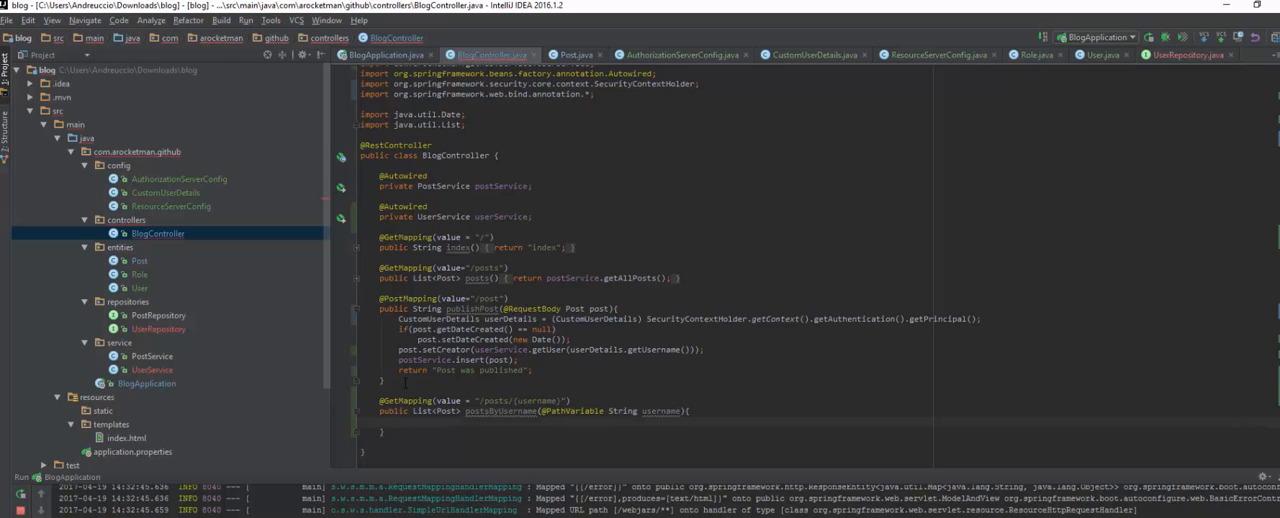
Have postsByUsername call postService.findByUser(userService.getUser())
{"action": "type", "text": "postService."}
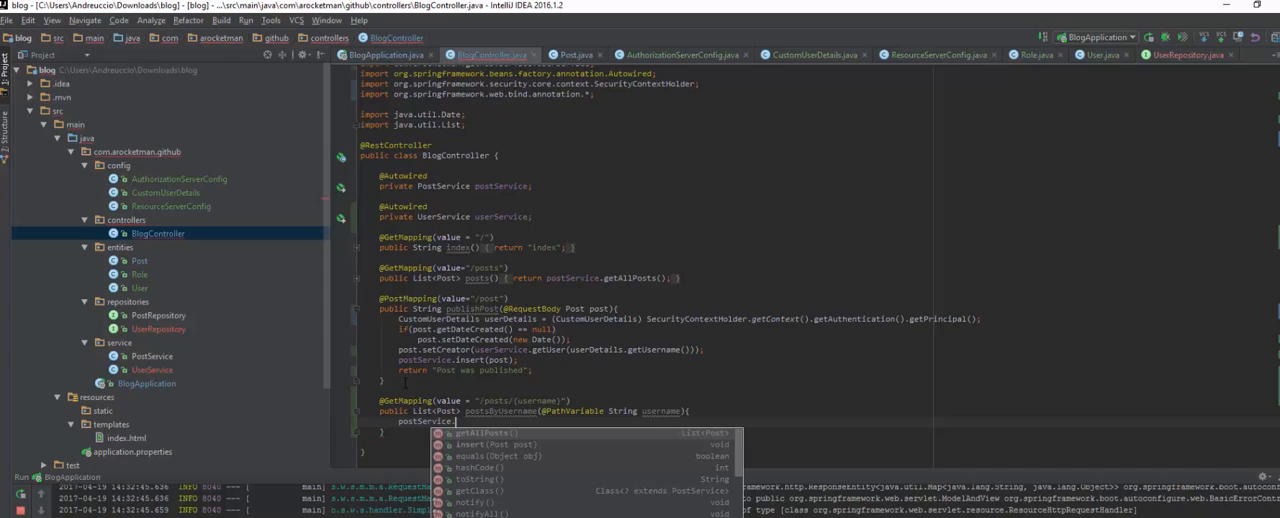
{"action": "type", "text": "findByUser()"}
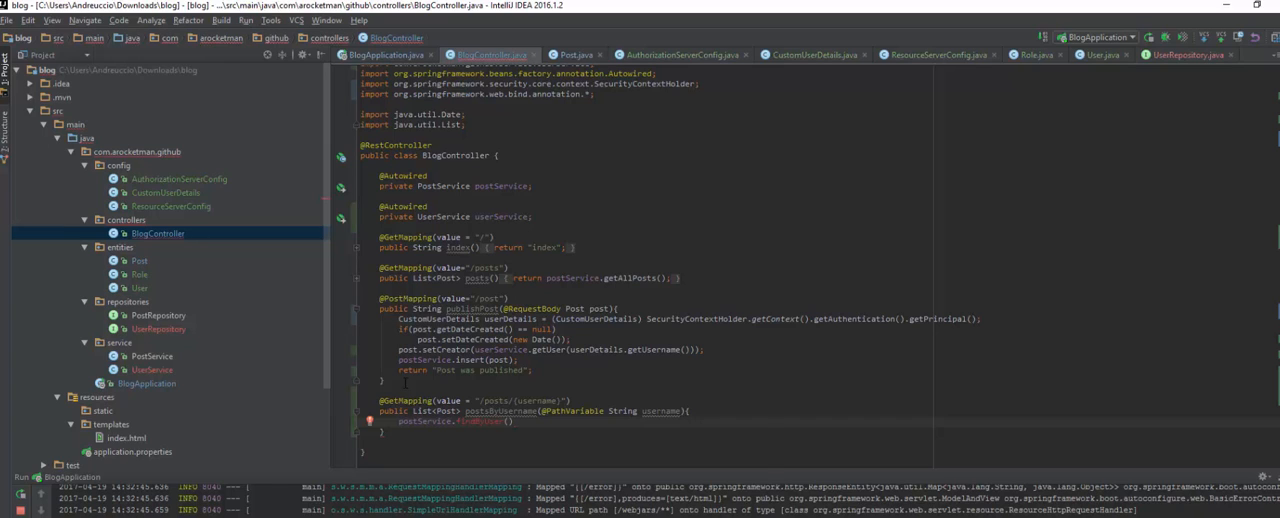
{"action": "type", "text": "userService"}
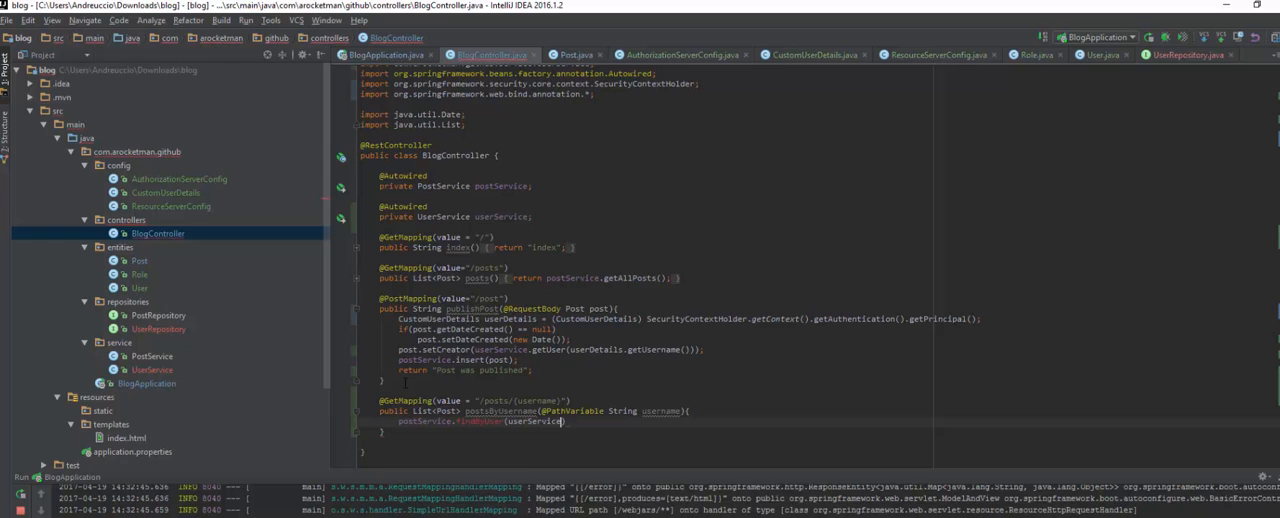
{"action": "type", "text": ".getUser()"}
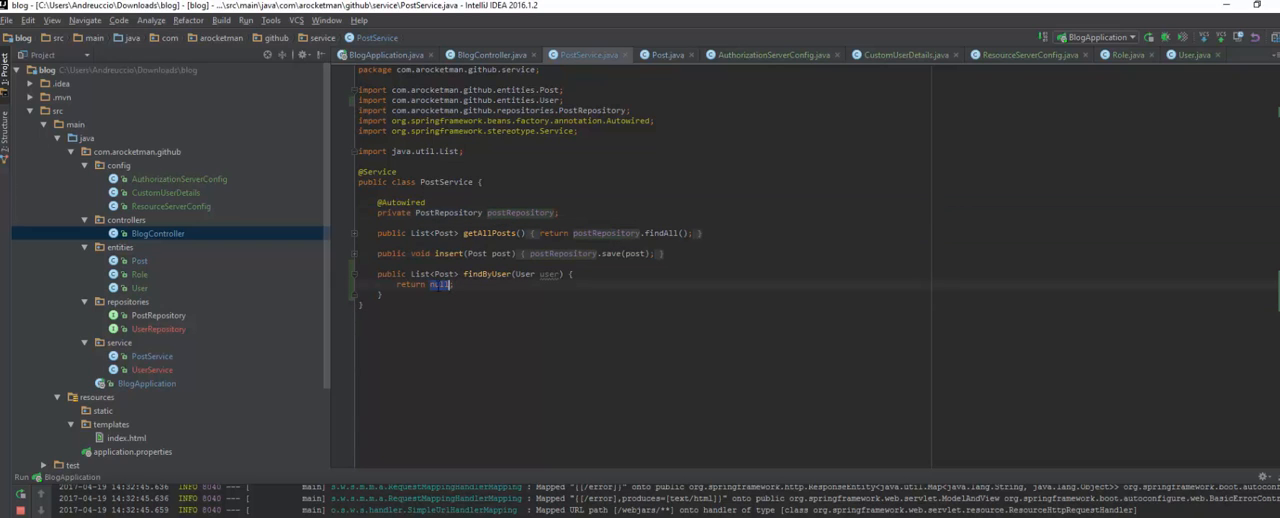
Return postRepository.findByCreatorId(user.getId()) in findByUser and generate User's getId getter
{"action": "type", "text": "postRepository"}
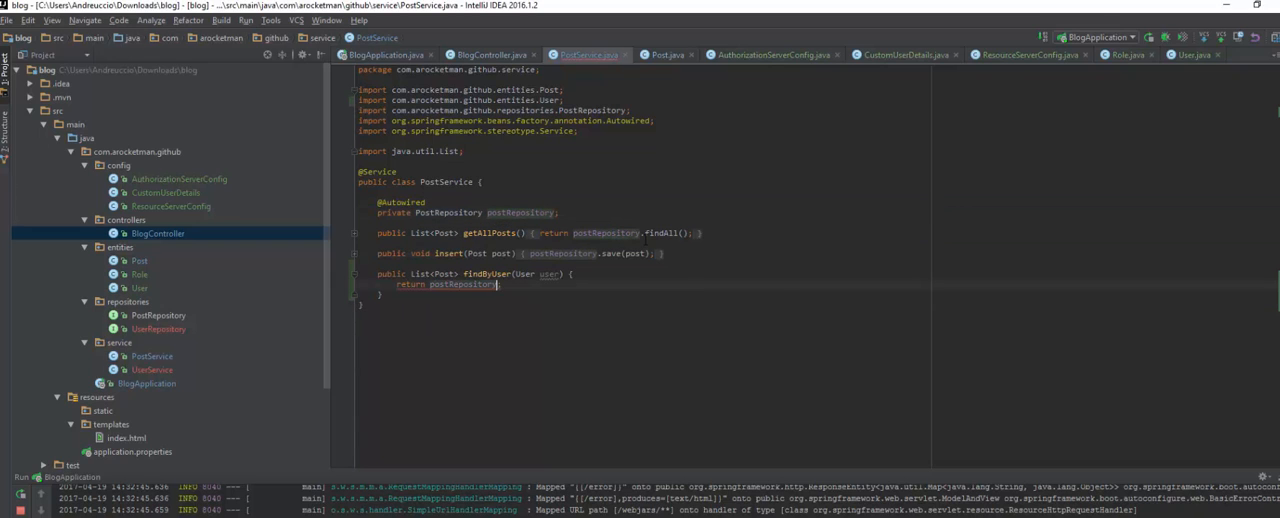
{"action": "type", "text": "findBy"}
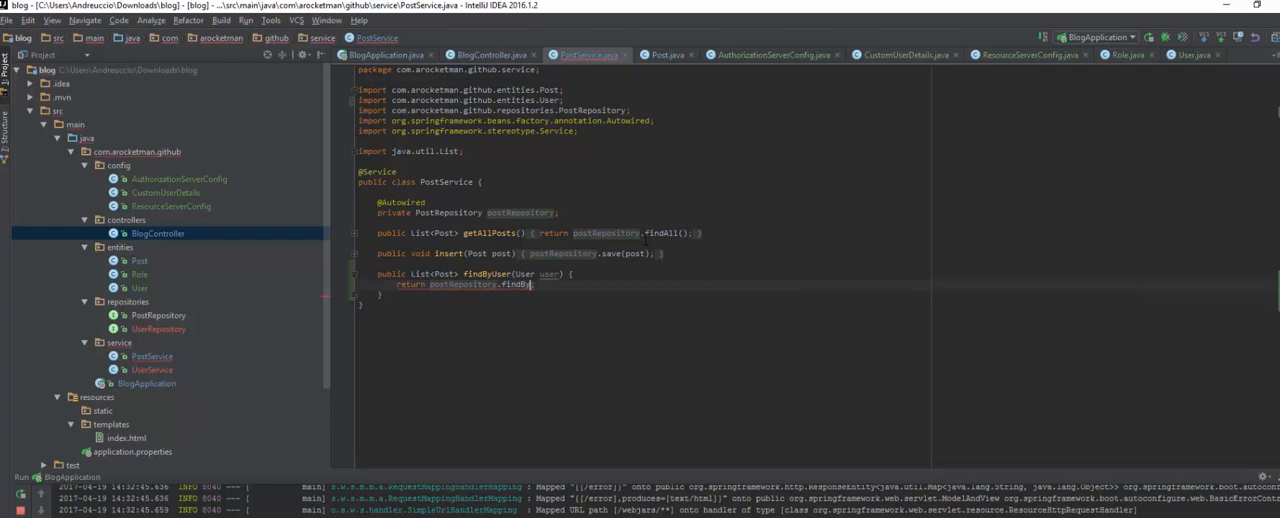
{"action": "type", "text": "Creator"}
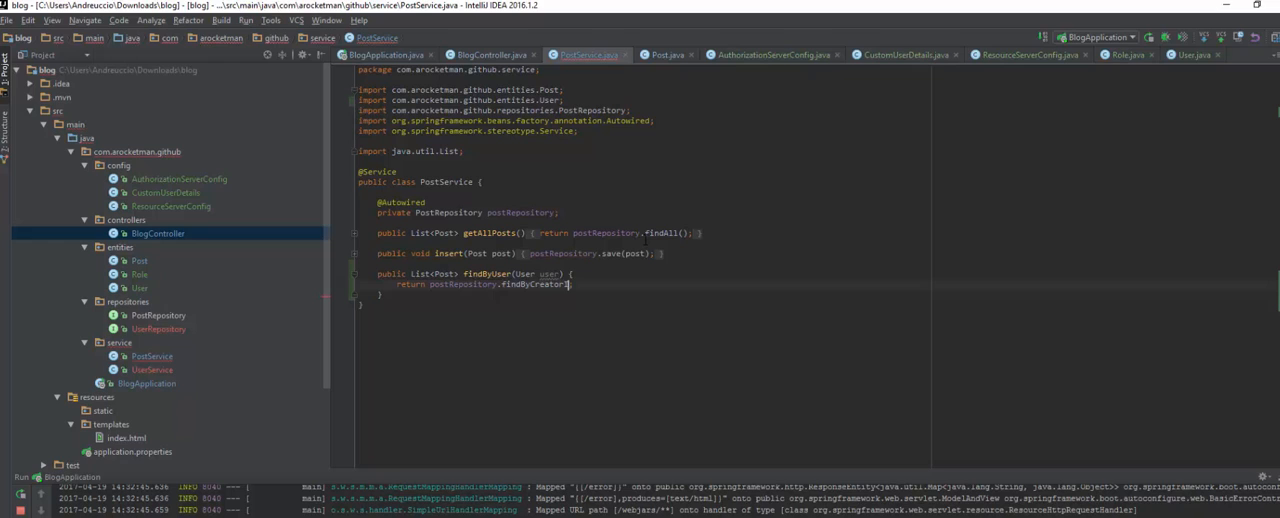
{"action": "type", "text": "(user.getId);"}
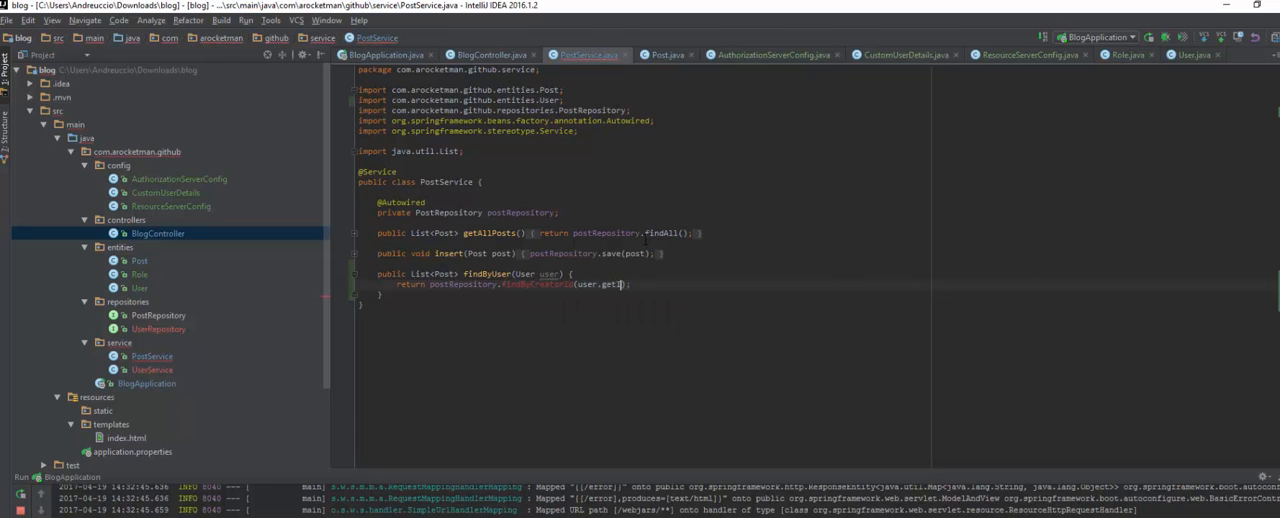
{"action": "type", "text": "d()"}
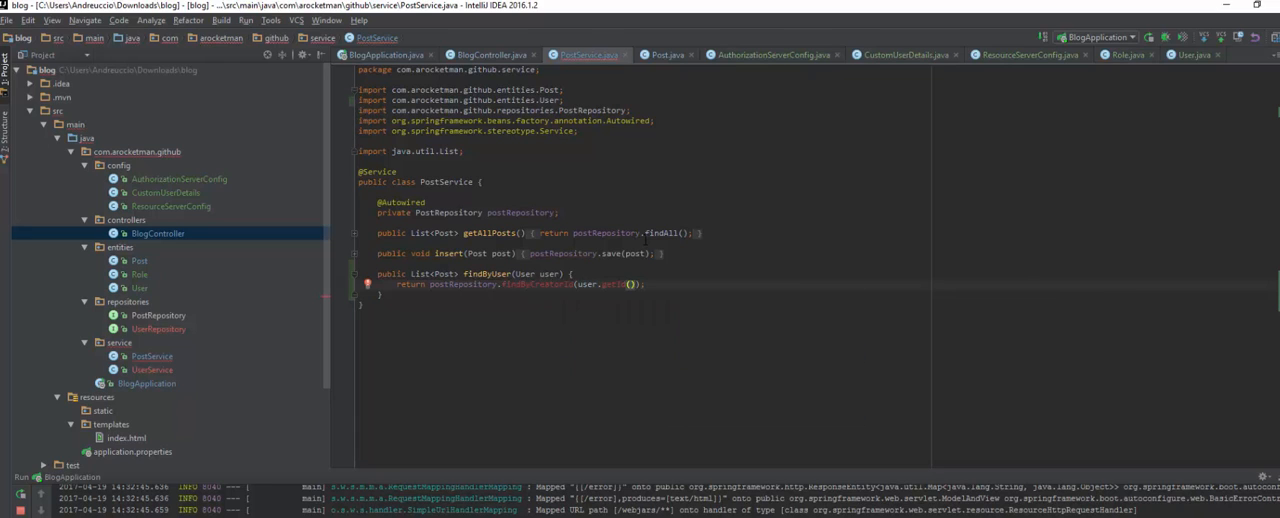
{"action": "left_click", "coordinate": [628, 284]}
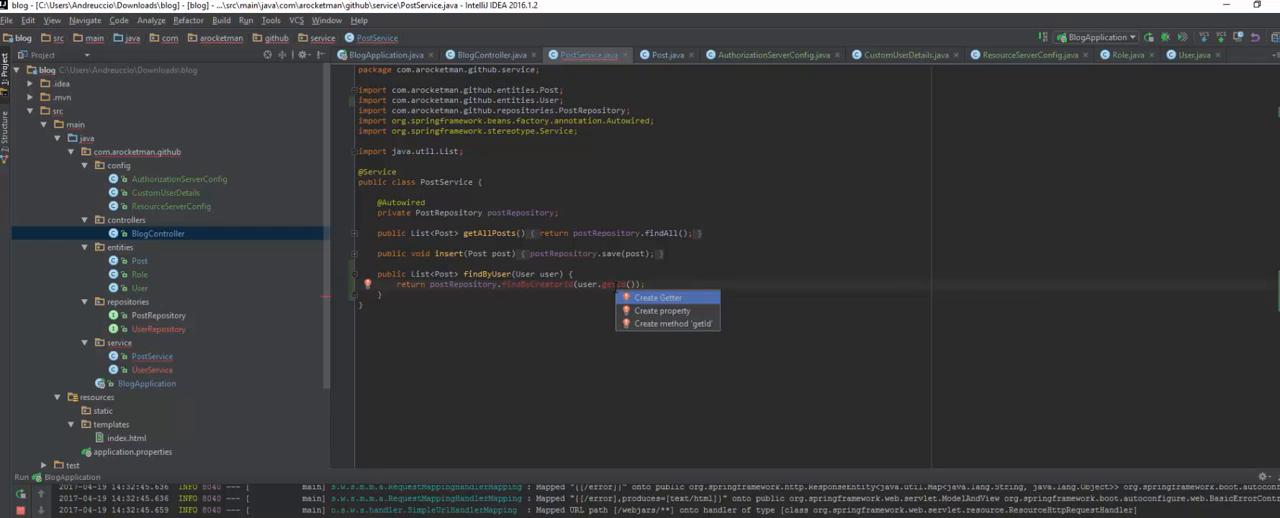
{"action": "left_click", "coordinate": [1185, 55]}
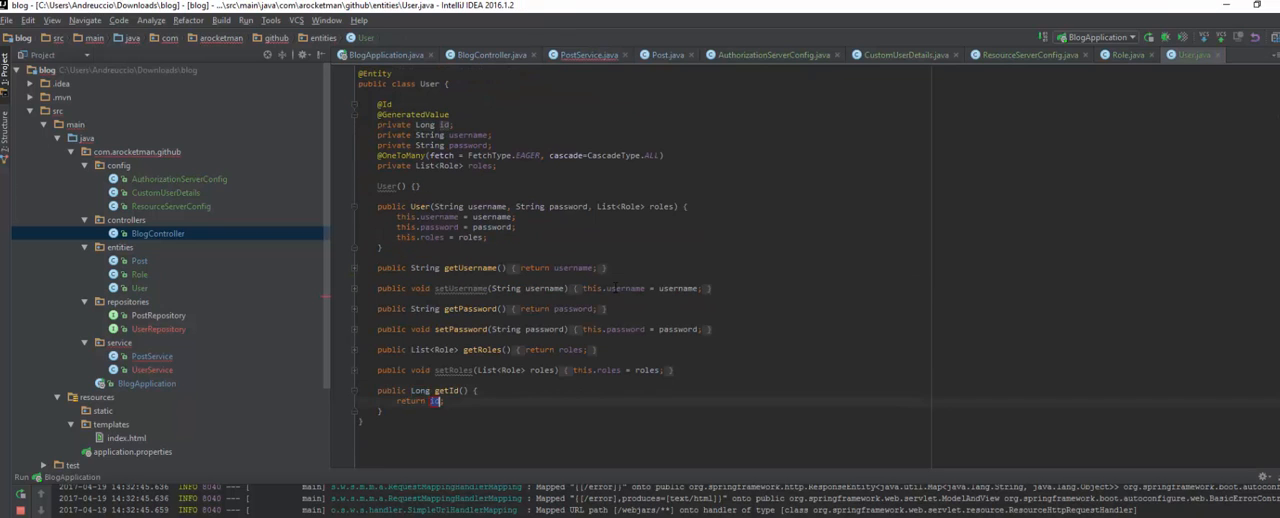
Use the quick-fix to create findByCreatorId in PostRepository
{"action": "left_click", "coordinate": [588, 55]}
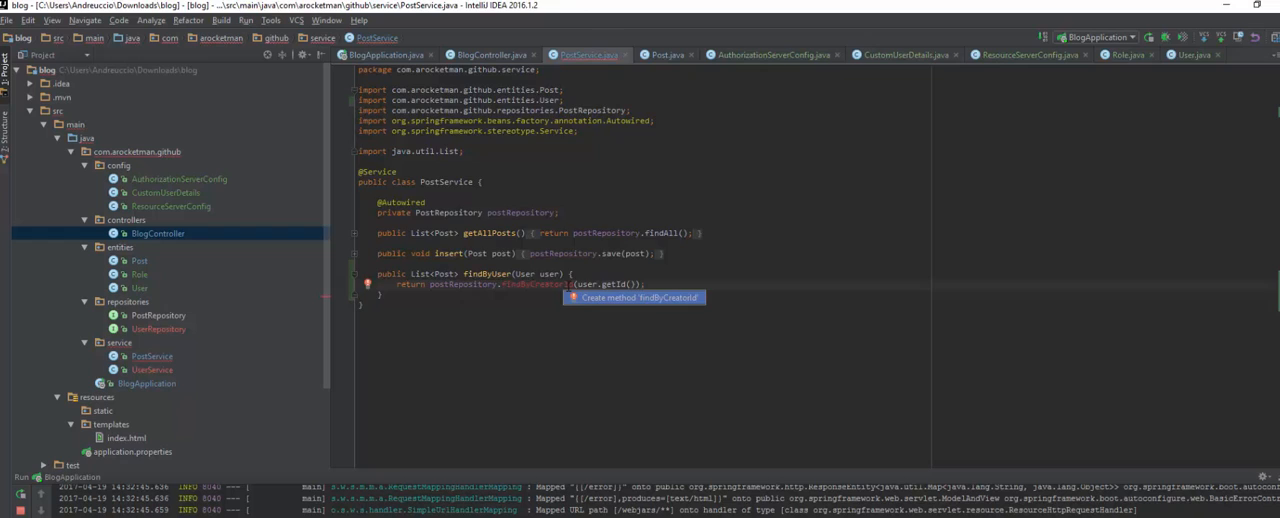
{"action": "left_click", "coordinate": [634, 297]}
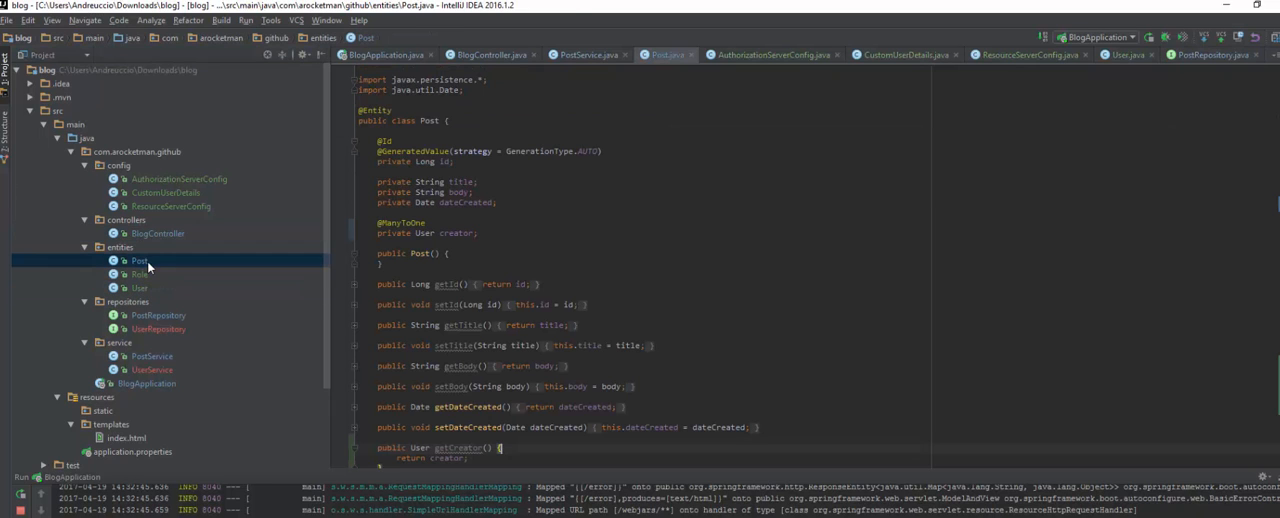
Inspect the Post entity's ManyToOne creator field, then reopen PostRepository
{"action": "double_click", "coordinate": [457, 233]}
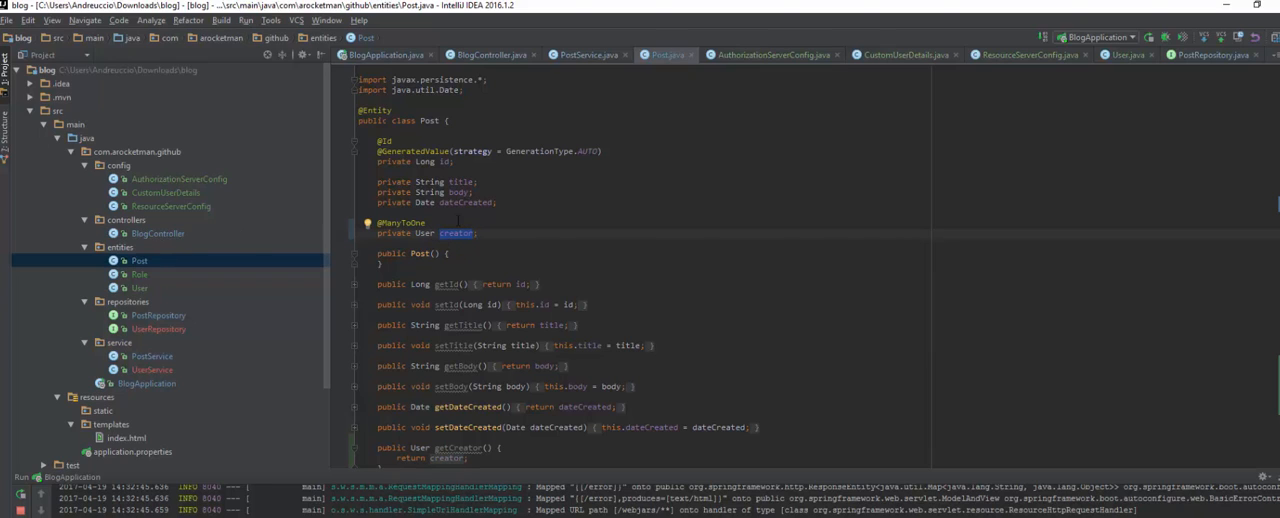
{"action": "mouse_move", "coordinate": [160, 313]}
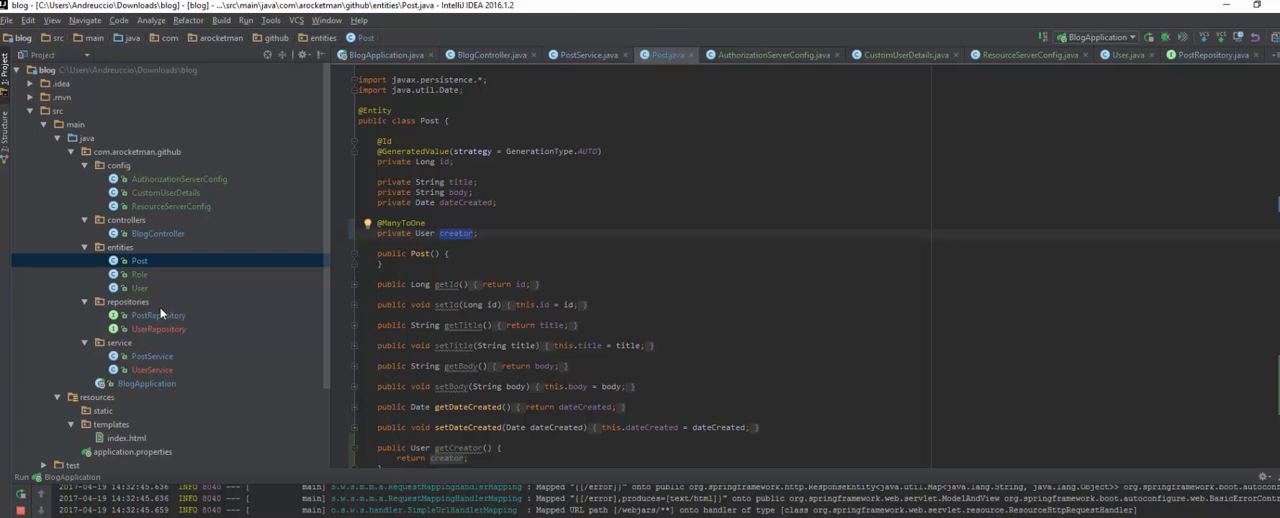
{"action": "mouse_move", "coordinate": [167, 326]}
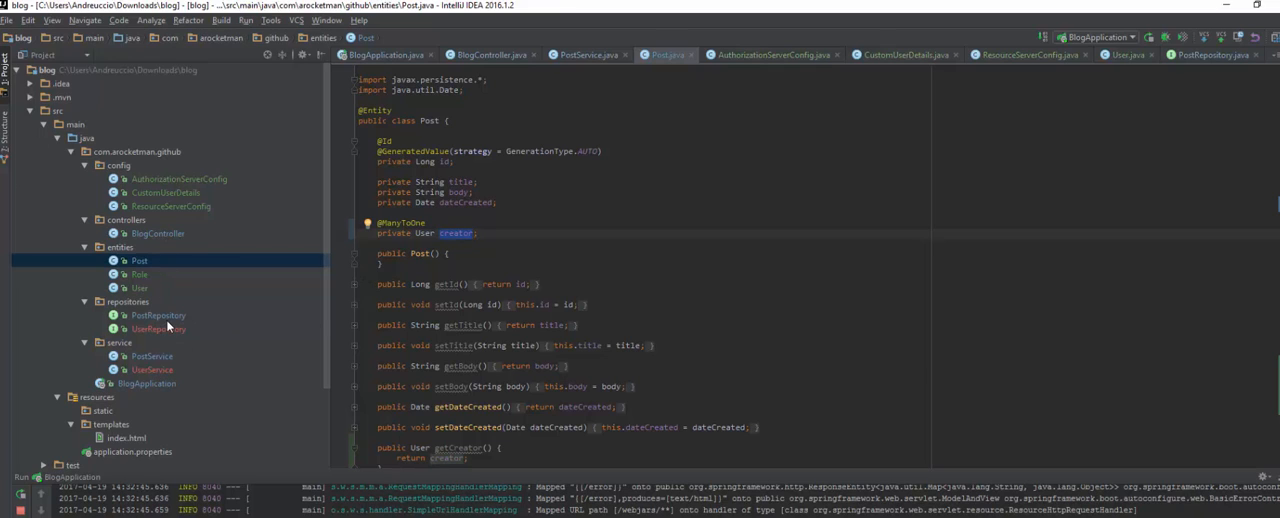
{"action": "left_click", "coordinate": [158, 315]}
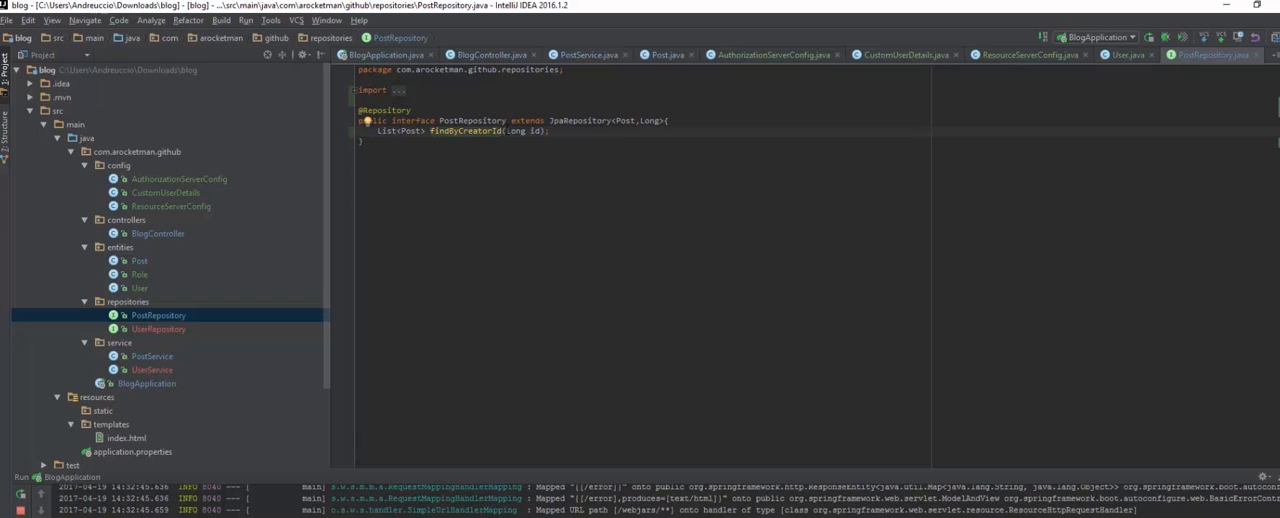
Glance at BlogController, then return to PostRepository's findByCreatorId(Long id)
{"action": "left_click", "coordinate": [139, 288]}
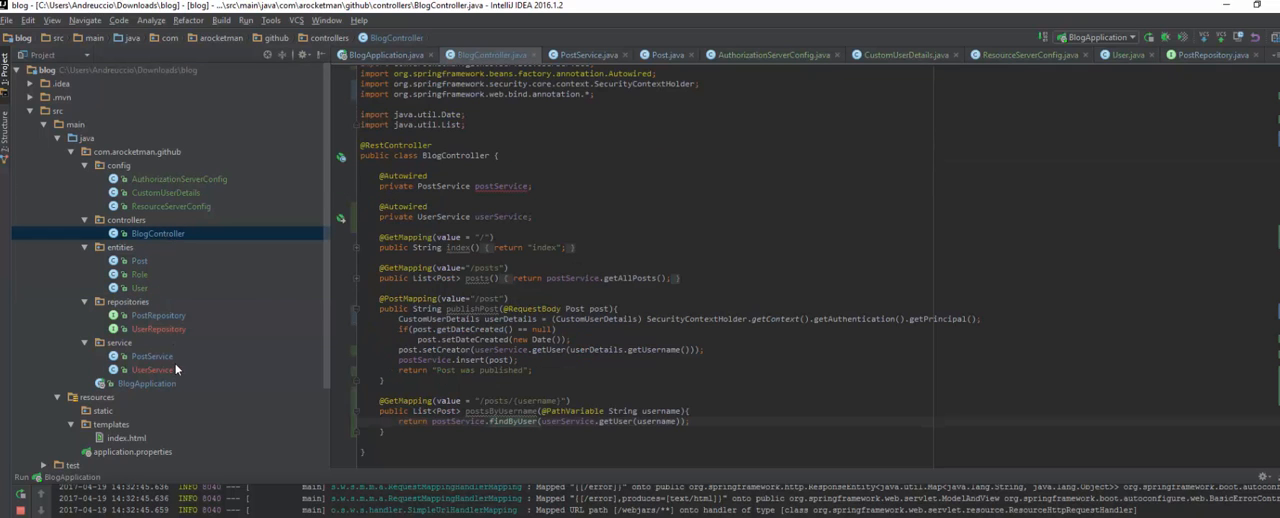
{"action": "left_click", "coordinate": [158, 315]}
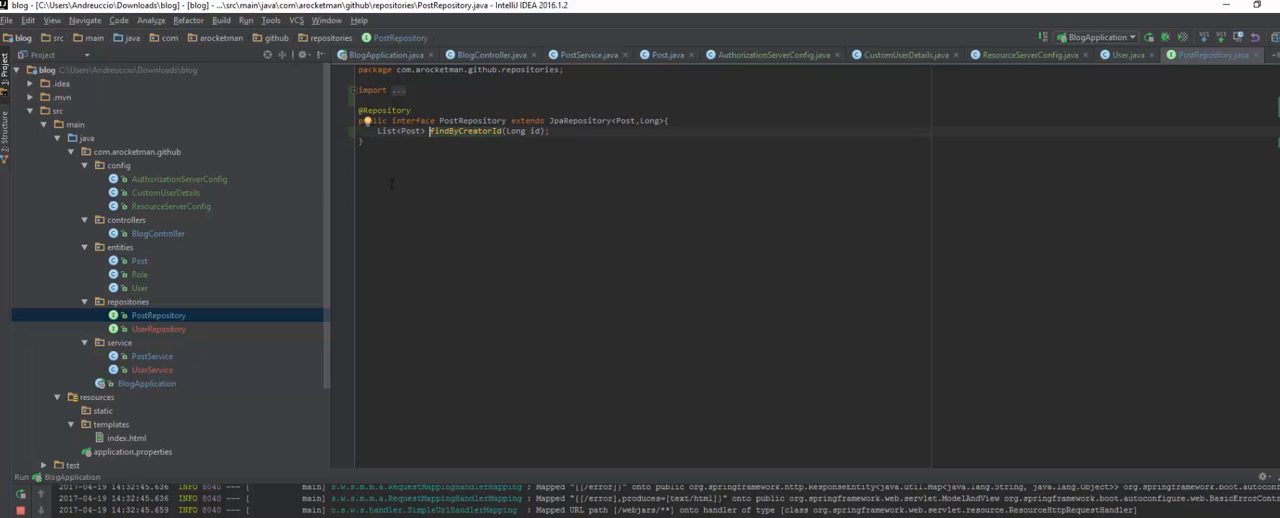
{"action": "mouse_move", "coordinate": [655, 306]}
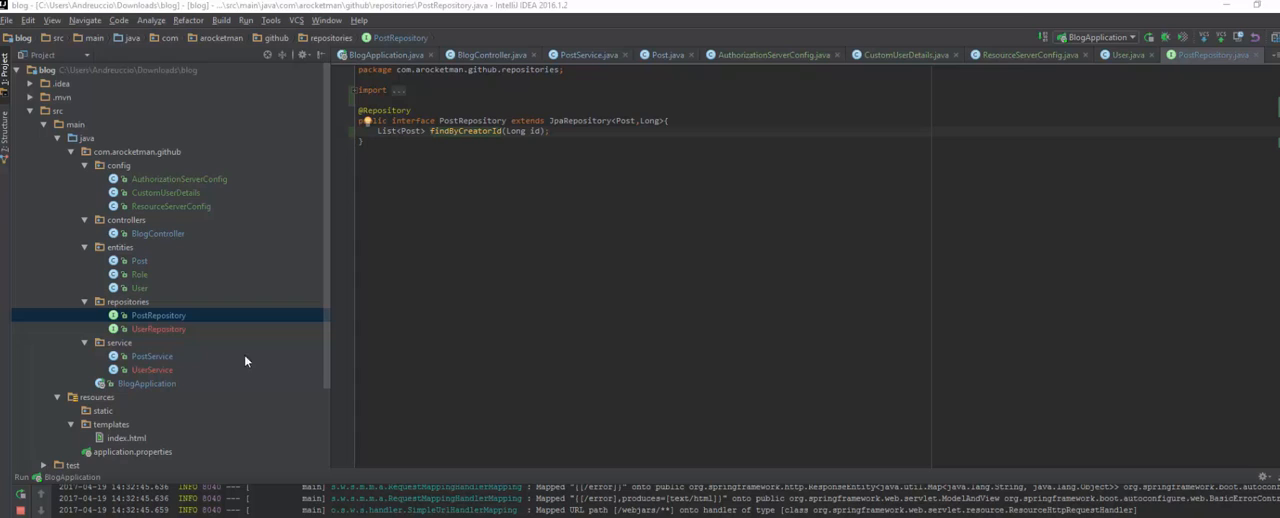
{"action": "mouse_move", "coordinate": [172, 312]}
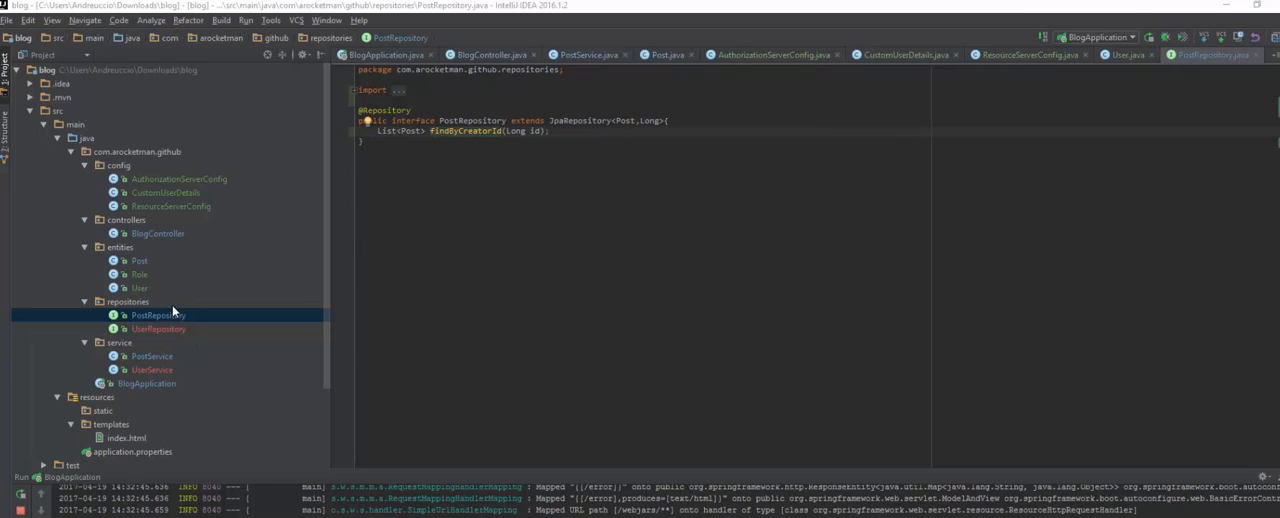
{"action": "mouse_move", "coordinate": [190, 173]}
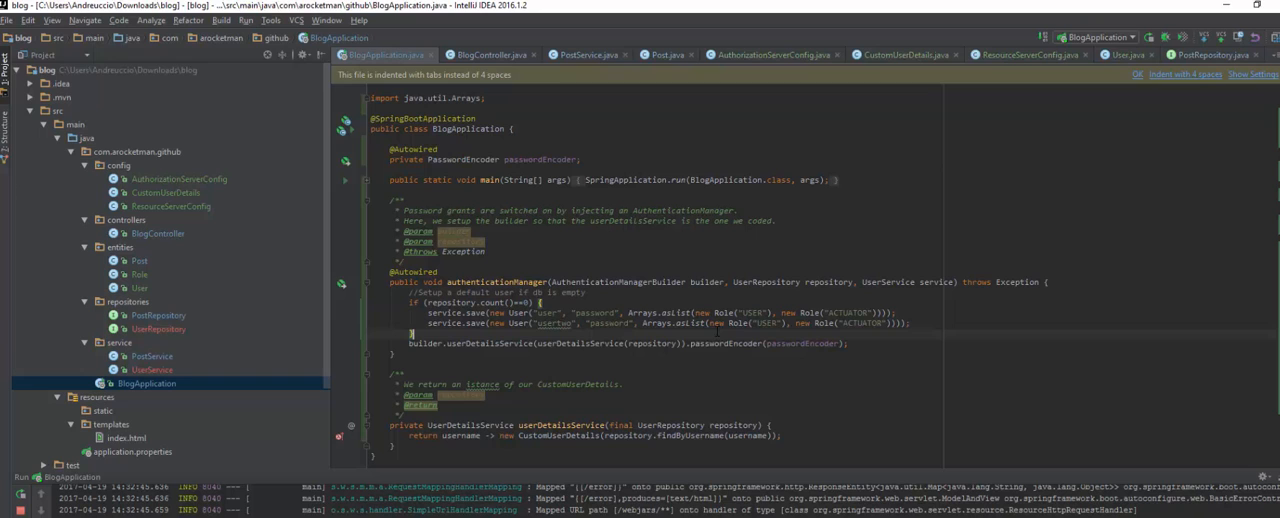
Stop and rerun BlogApplication
{"action": "left_click", "coordinate": [1148, 37]}
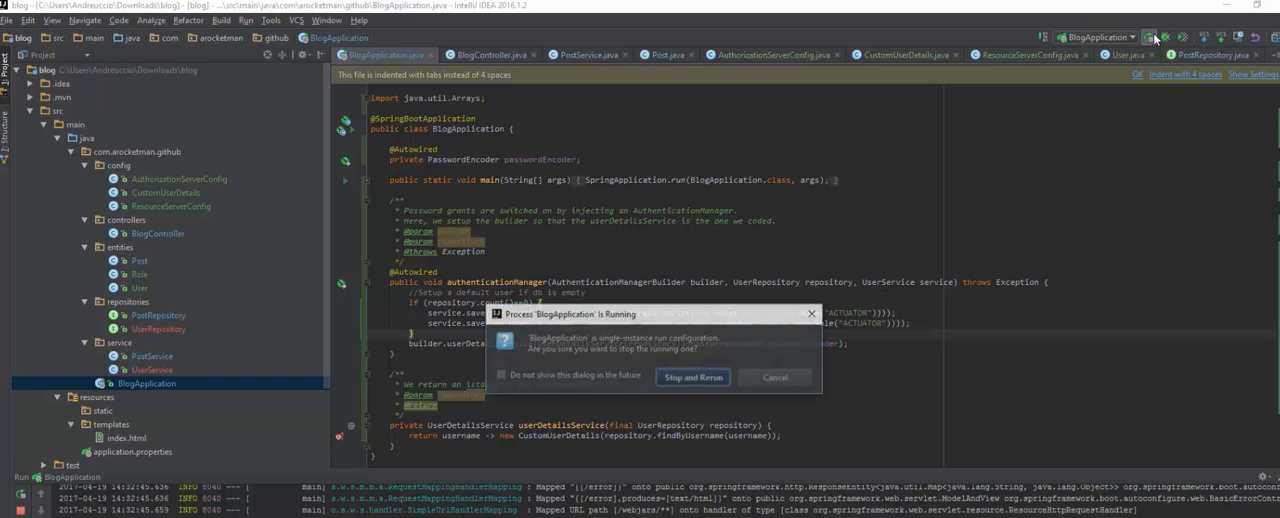
{"action": "left_click", "coordinate": [692, 377]}
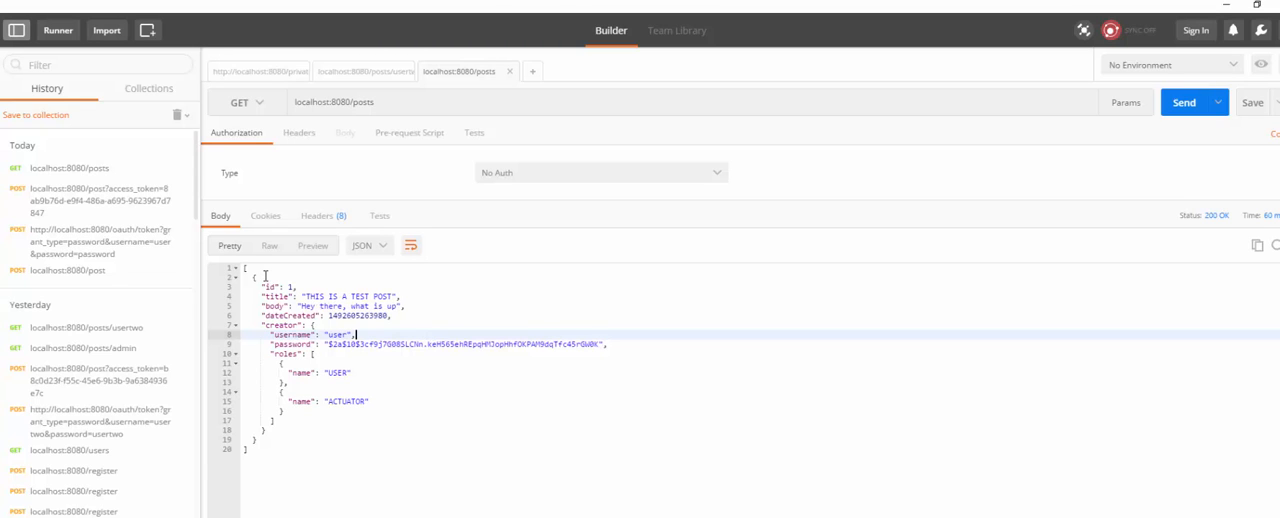
{"action": "mouse_move", "coordinate": [219, 232]}
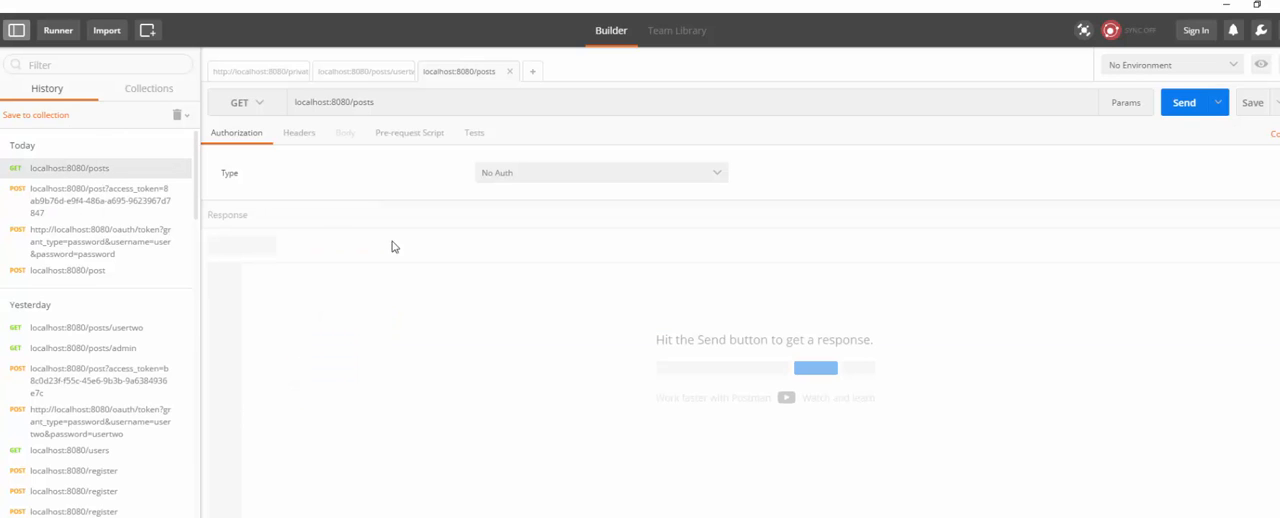
Resend GET localhost:8080/posts, confirm it returns [], and load the saved POST /post request
{"action": "left_click", "coordinate": [1184, 102]}
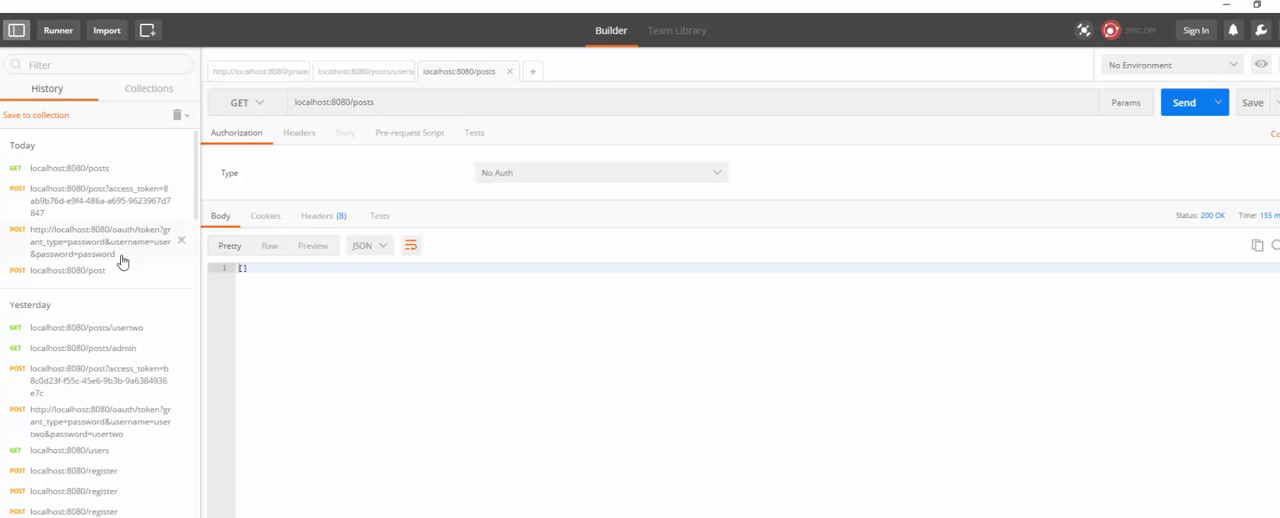
{"action": "mouse_move", "coordinate": [109, 271]}
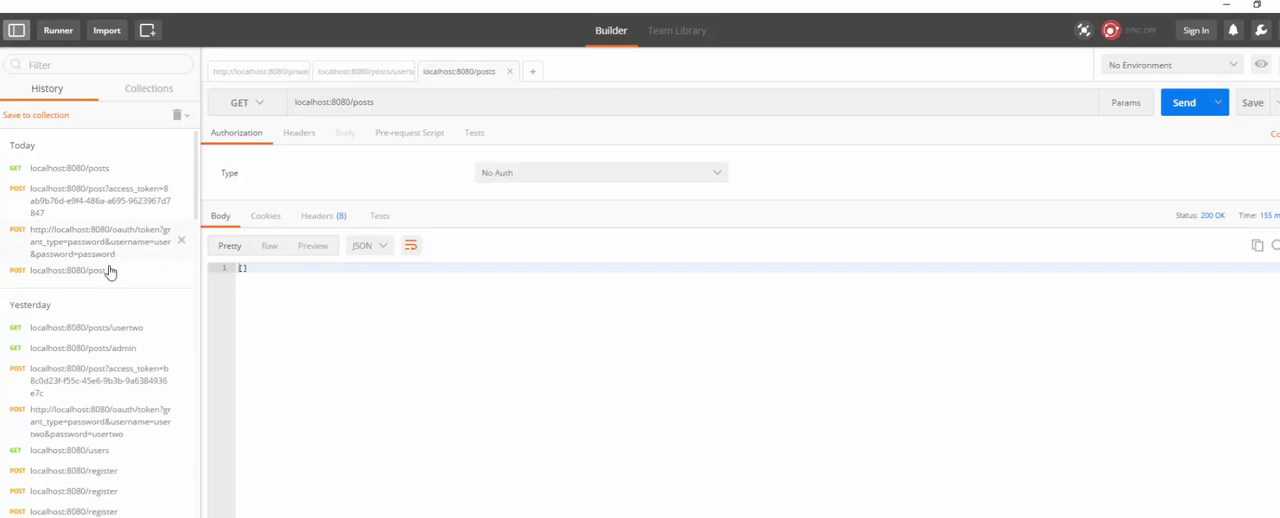
{"action": "mouse_move", "coordinate": [125, 255]}
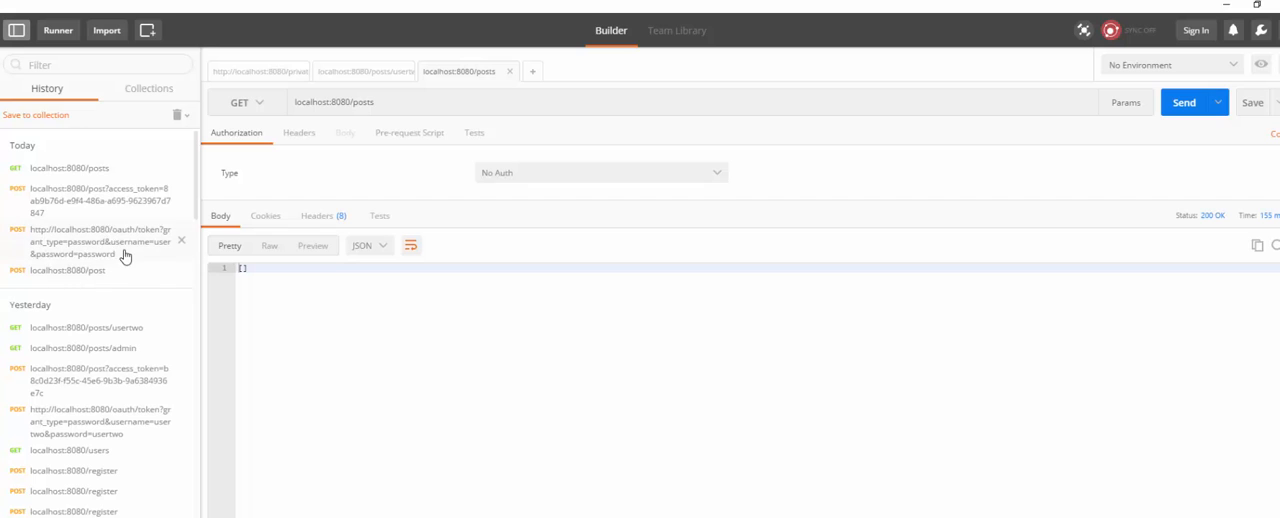
{"action": "left_click", "coordinate": [100, 241]}
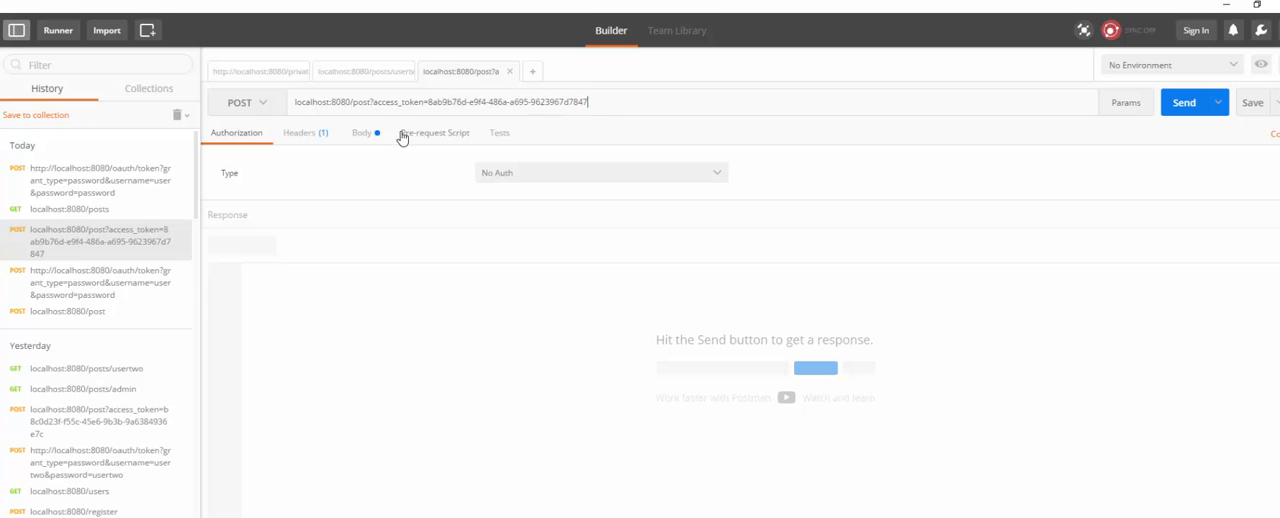
Try publishing the test post with the old access token
{"action": "double_click", "coordinate": [508, 101]}
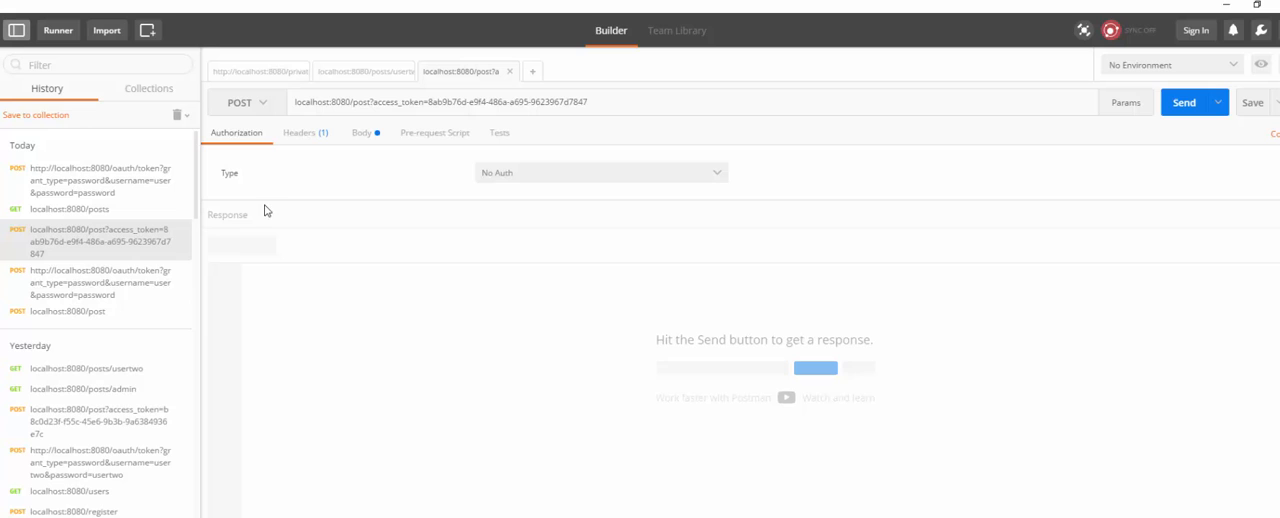
{"action": "left_click", "coordinate": [362, 132]}
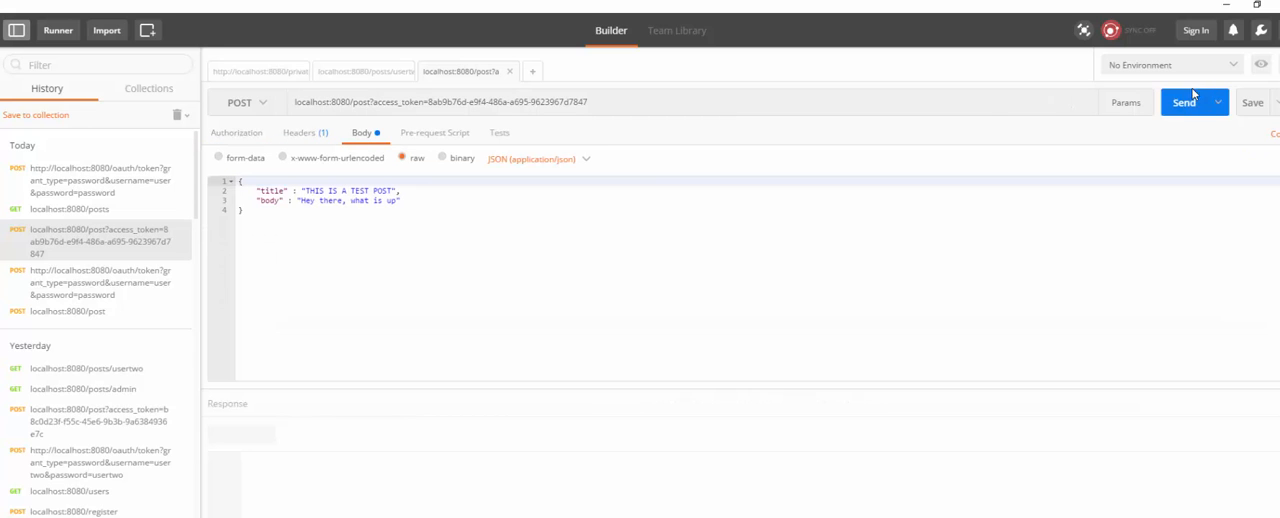
{"action": "left_click", "coordinate": [1184, 102]}
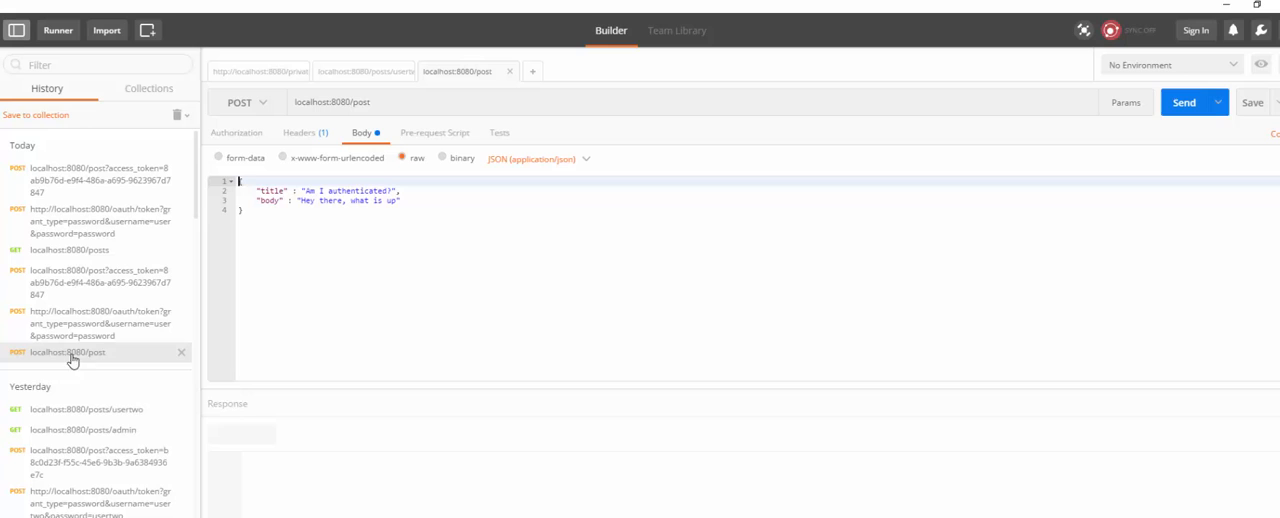
Get a fresh access token for user and publish the test post with it
{"action": "left_click", "coordinate": [99, 322]}
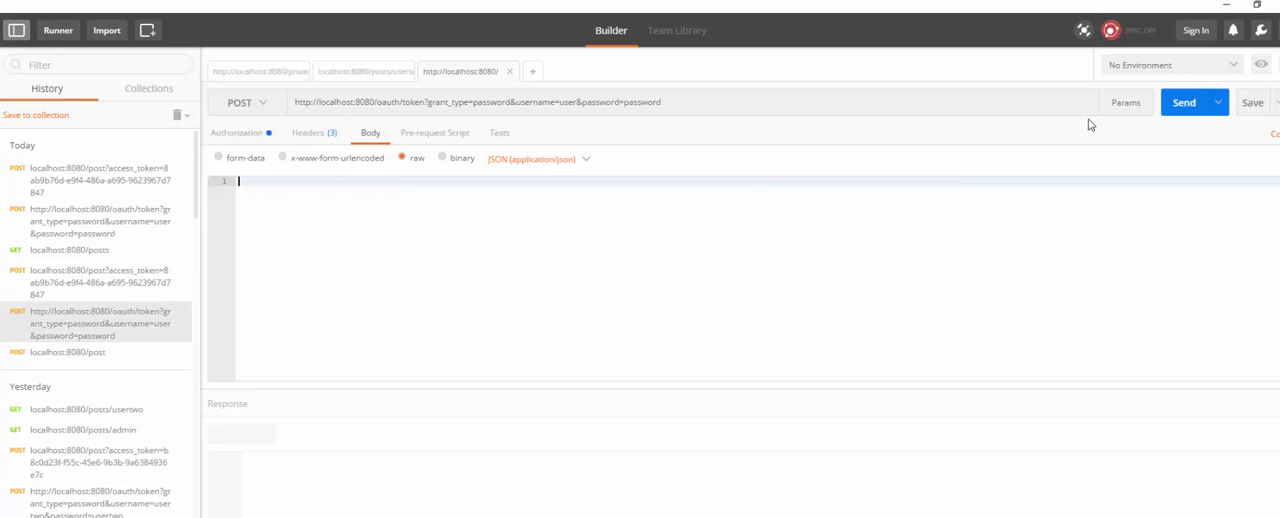
{"action": "left_click", "coordinate": [1184, 102]}
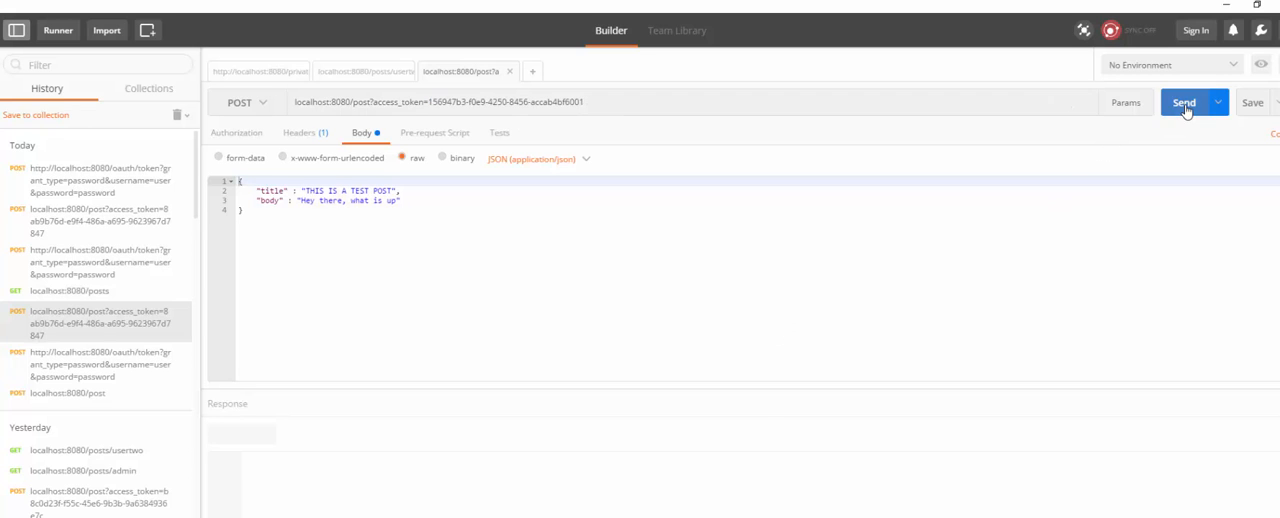
{"action": "left_click", "coordinate": [1184, 102]}
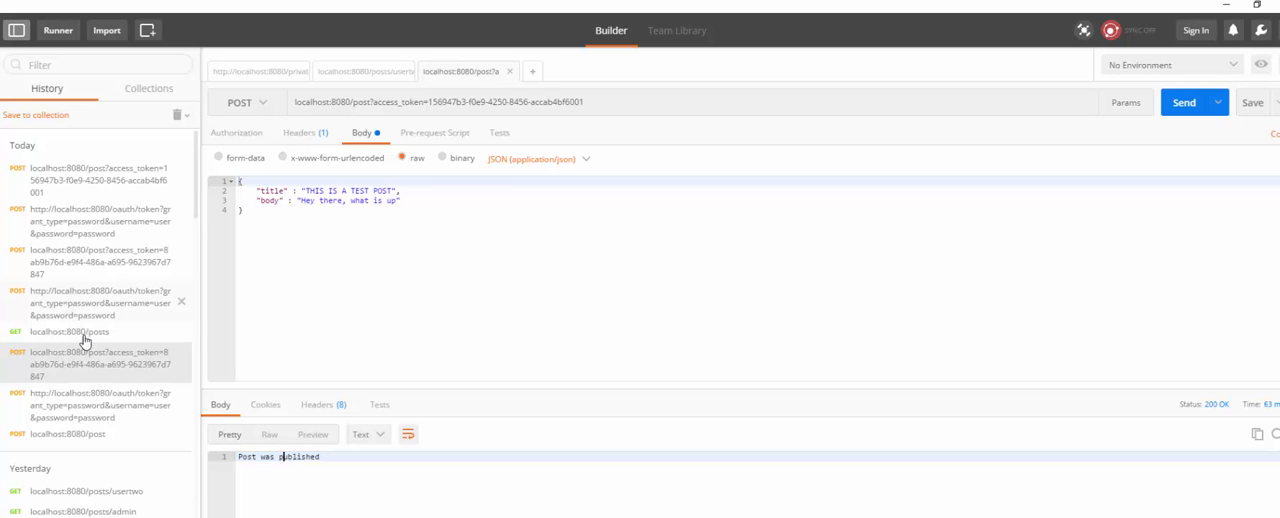
{"action": "left_click", "coordinate": [69, 332]}
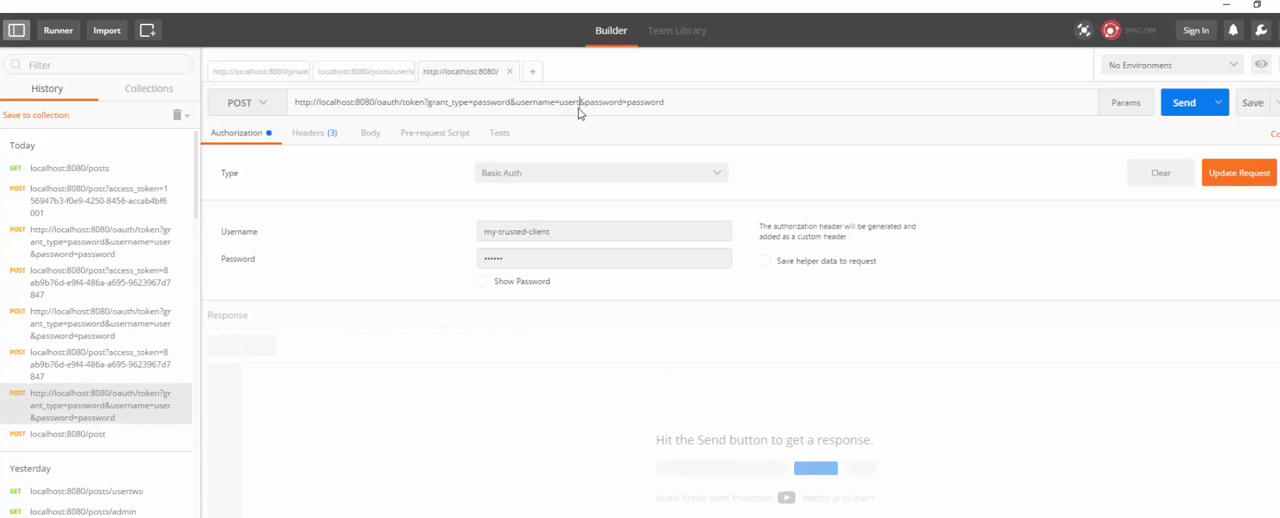
Get an access token for usertwo and publish 'THIS IS A TEST POST by someone else'
{"action": "left_click", "coordinate": [1184, 102]}
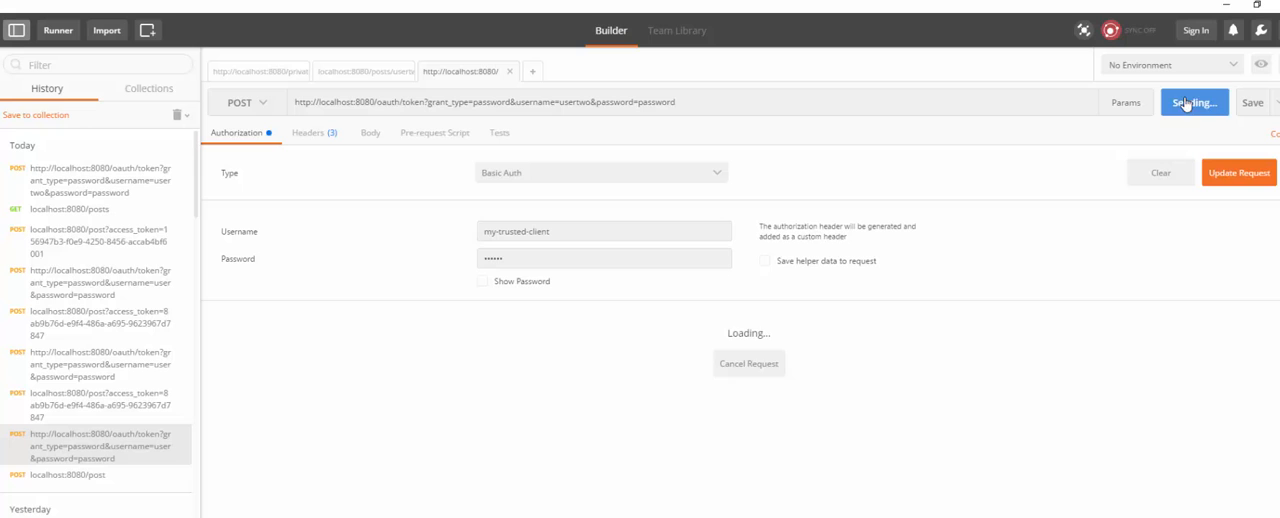
{"action": "left_click", "coordinate": [1191, 102]}
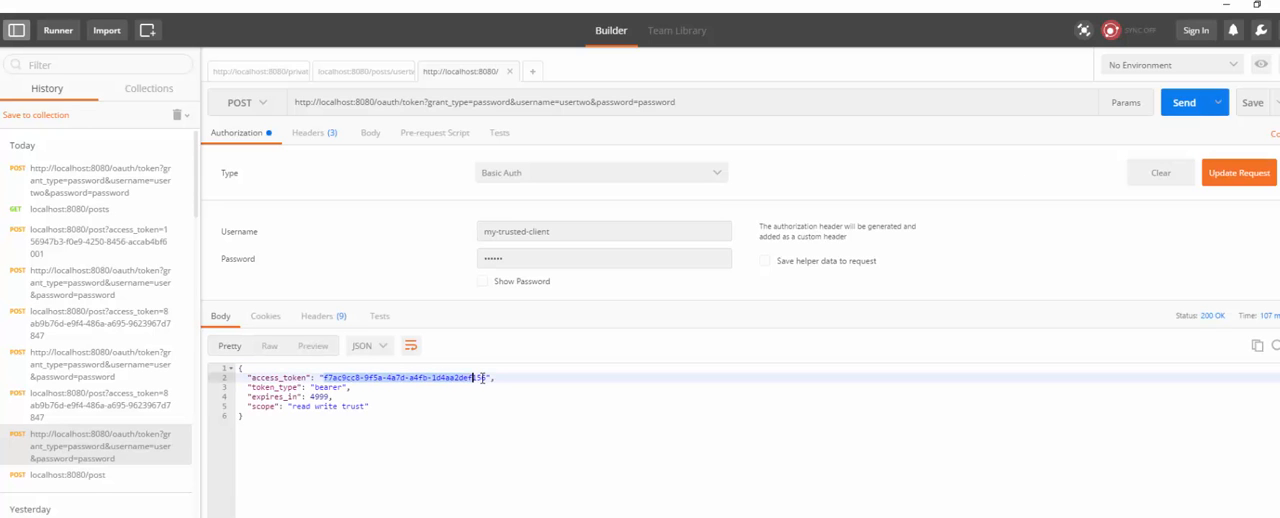
{"action": "left_click", "coordinate": [95, 405]}
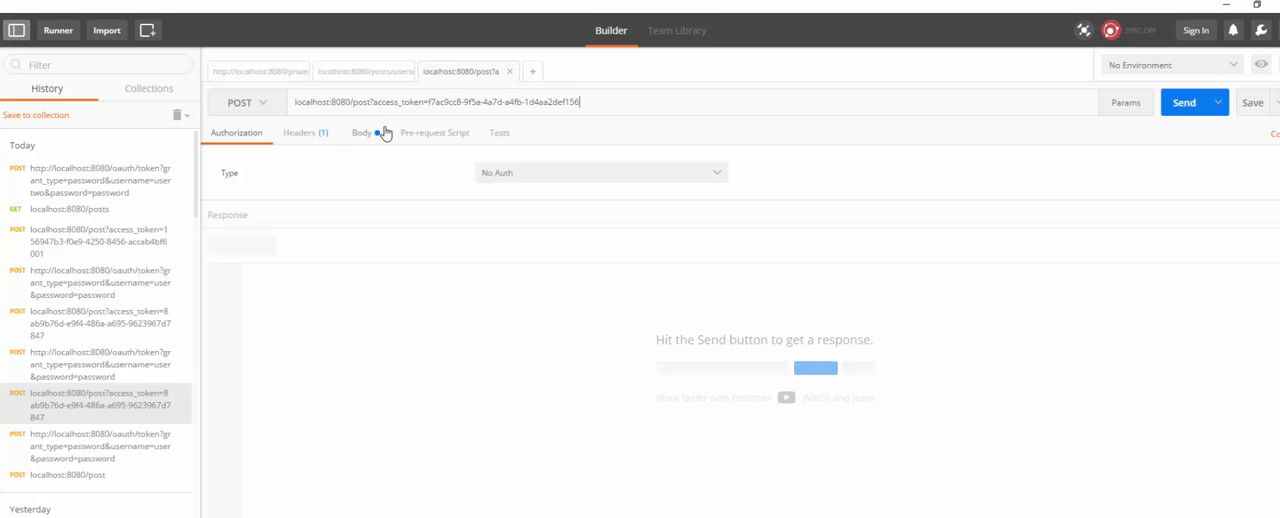
{"action": "left_click", "coordinate": [362, 132]}
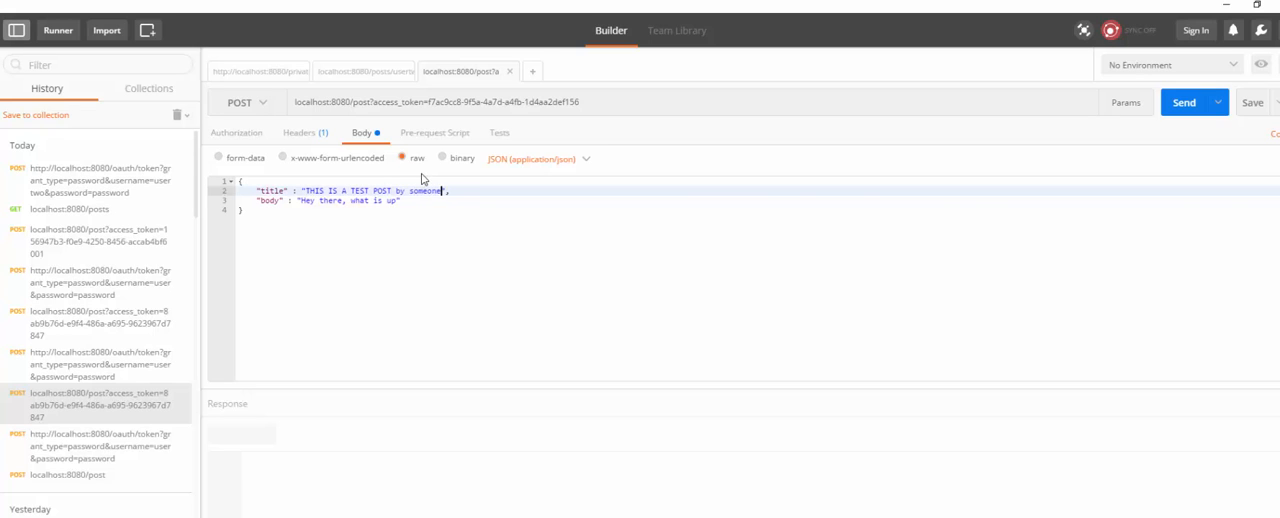
{"action": "left_click", "coordinate": [1184, 102]}
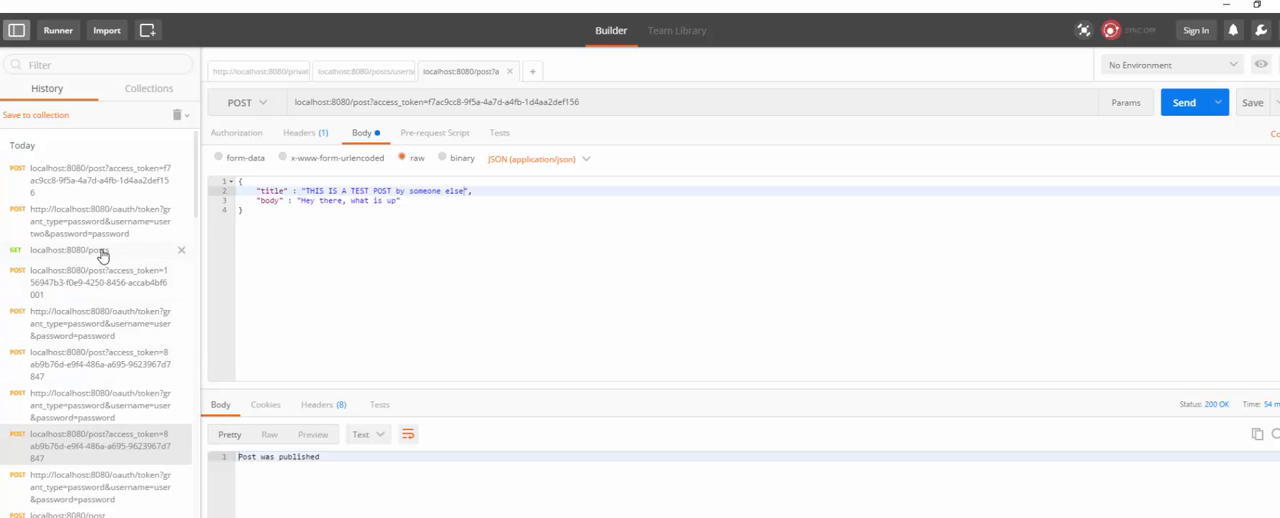
{"action": "left_click", "coordinate": [68, 167]}
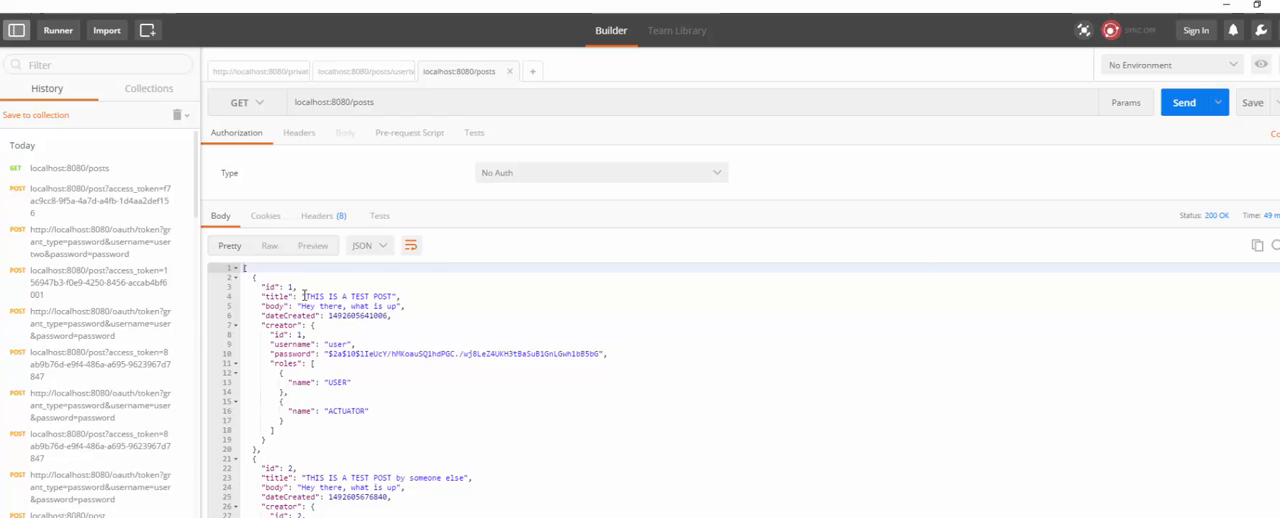
Reopen GET localhost:8080/posts from History to list both user's and usertwo's posts
{"action": "double_click", "coordinate": [350, 296]}
{"action": "type", "text": "/user"}
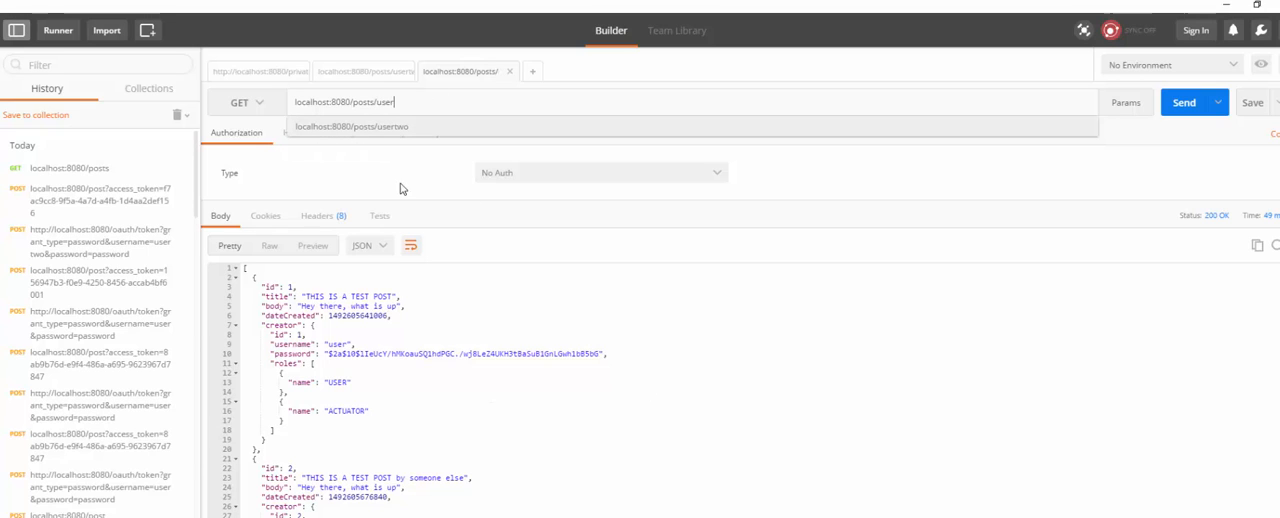
Send GET /posts/user and /posts/usertwo, checking each returns only that creator's post
{"action": "left_click", "coordinate": [1184, 102]}
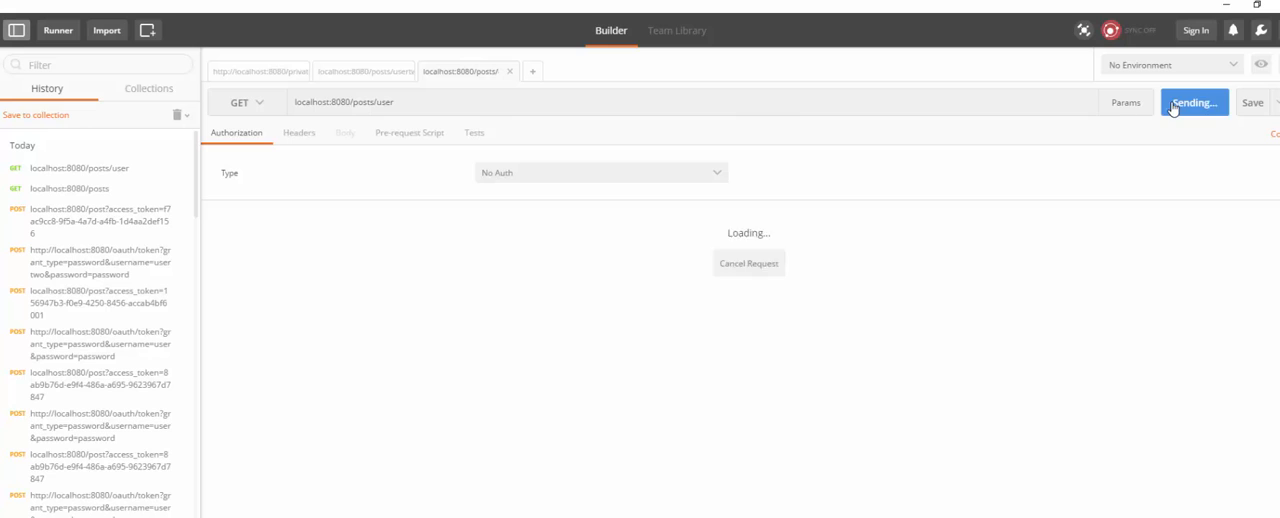
{"action": "left_click", "coordinate": [1192, 102]}
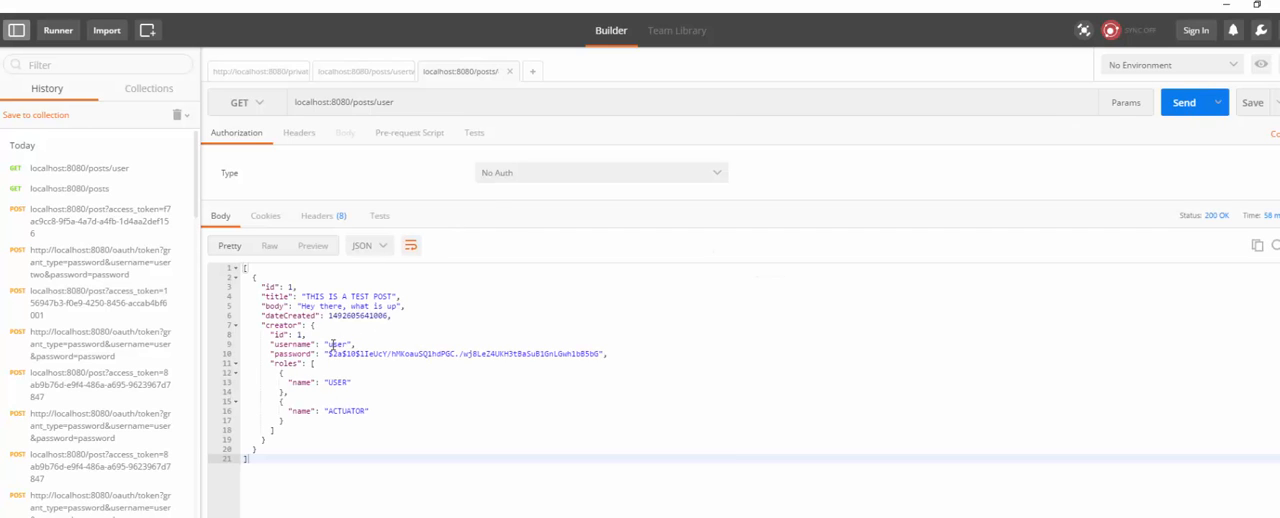
{"action": "double_click", "coordinate": [336, 344]}
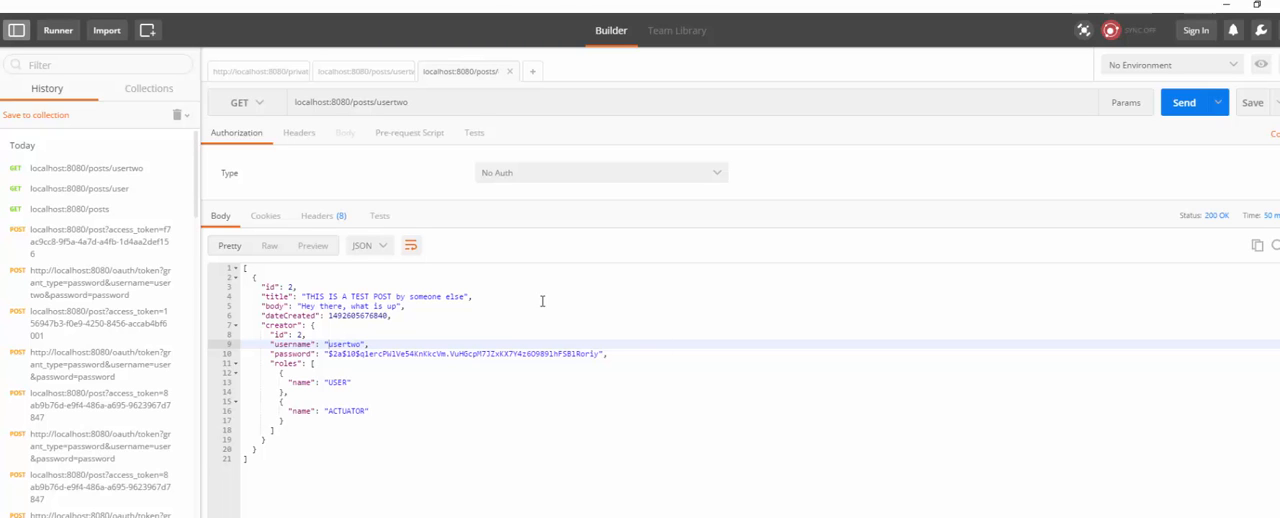
{"action": "mouse_move", "coordinate": [1004, 396]}
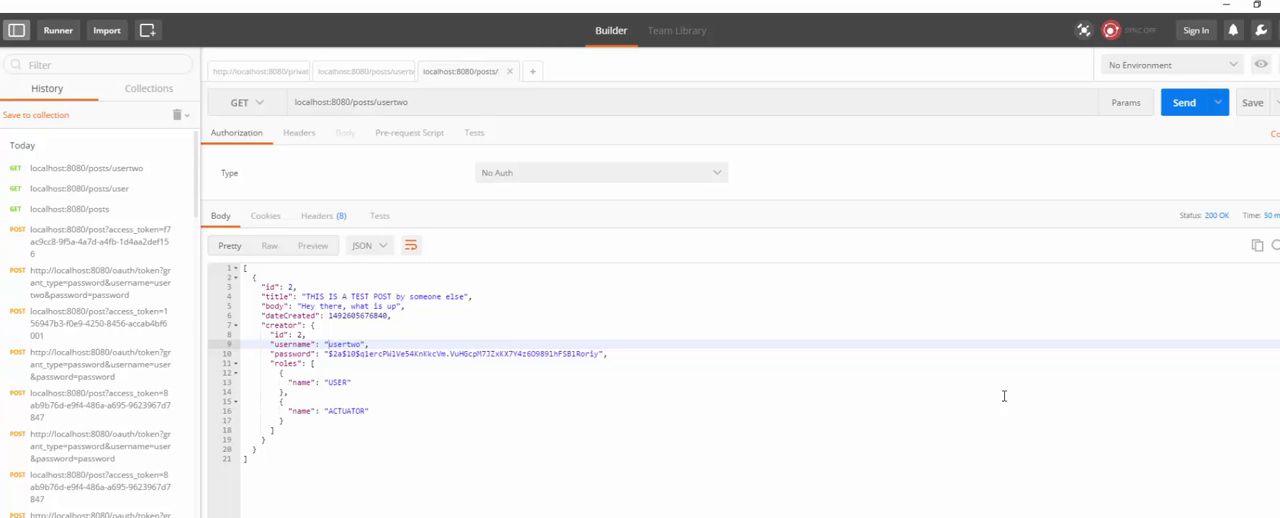